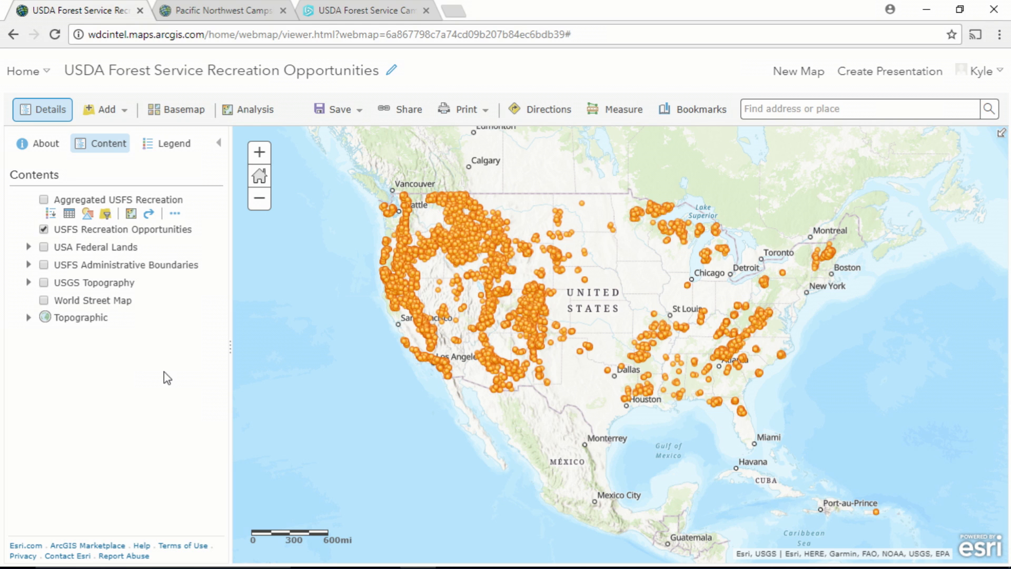
pyautogui.moveTo(136, 322)
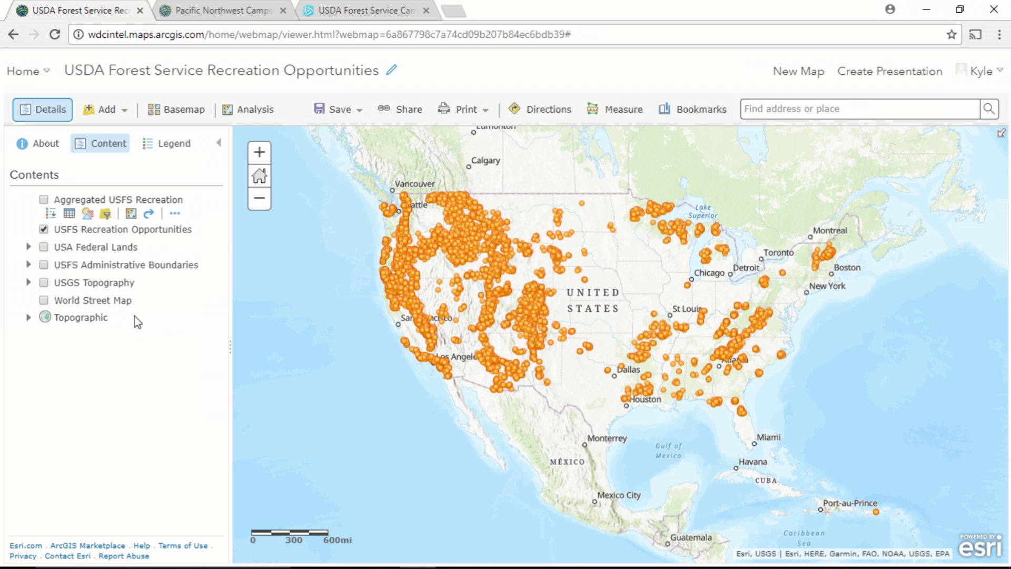
# - Hide USFS Recreation Opportunities and show the World Street Map layer, leaving the Basemap gallery unchanged
pyautogui.click(44, 230)
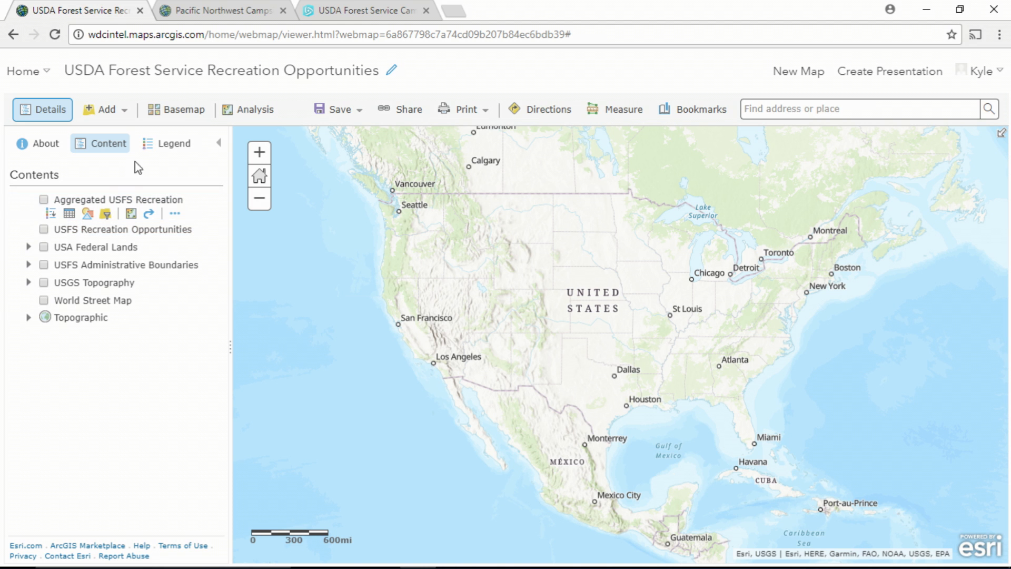
pyautogui.click(183, 109)
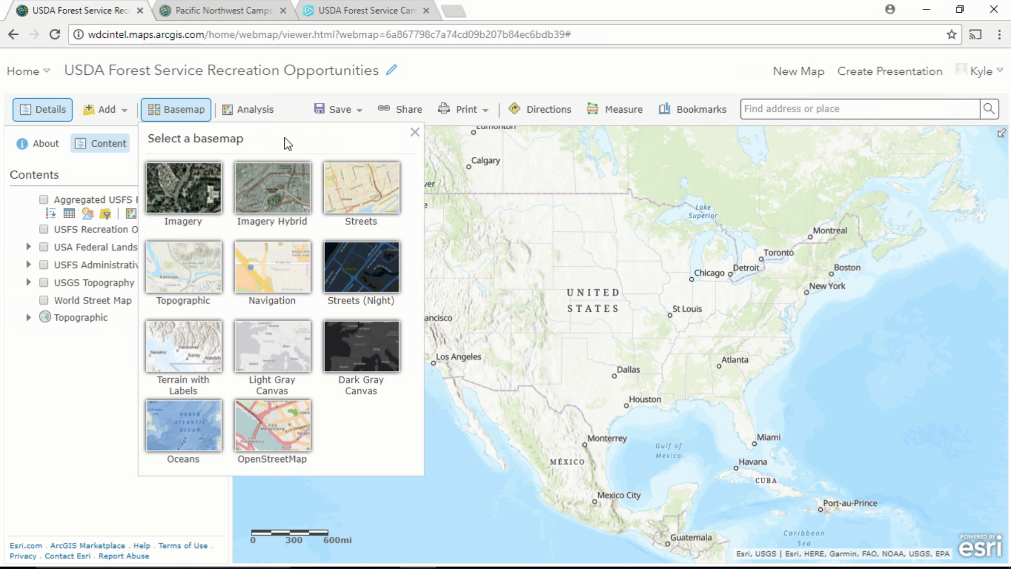
pyautogui.moveTo(413, 135)
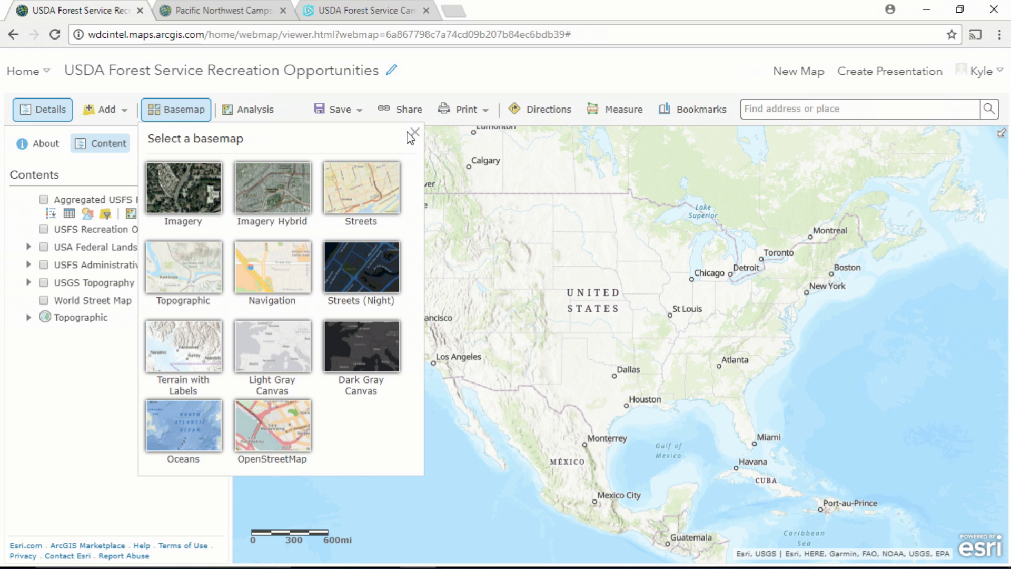
pyautogui.click(412, 131)
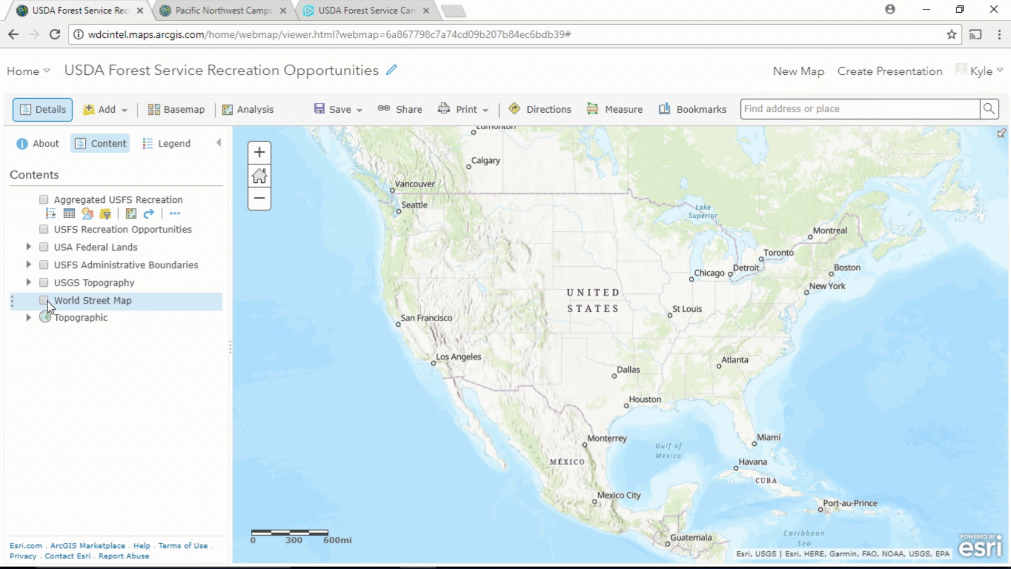
pyautogui.click(44, 300)
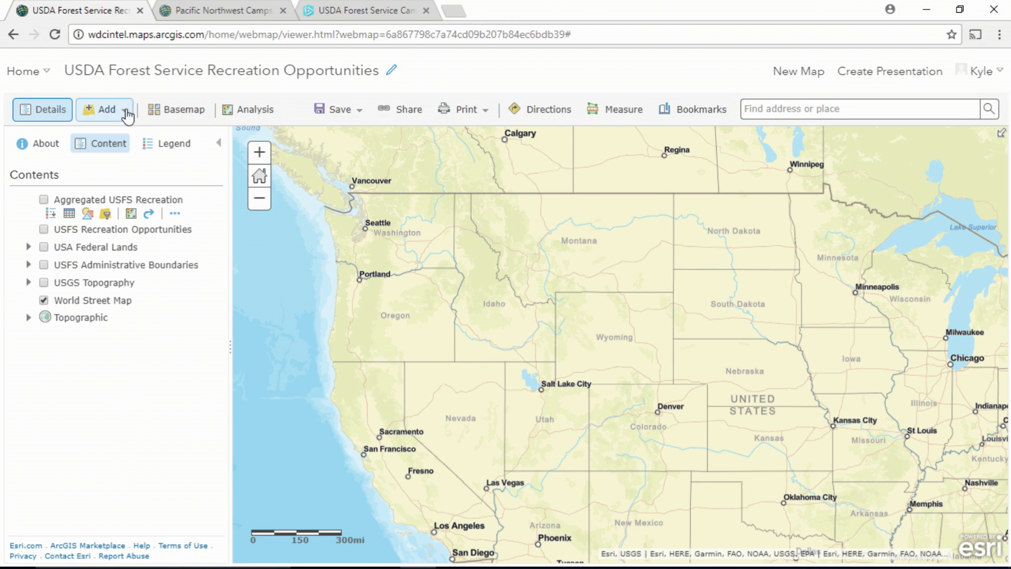
# - Search the Esri Vector Basemaps Group, preview then remove Newspaper, and add the Nova style
pyautogui.click(105, 110)
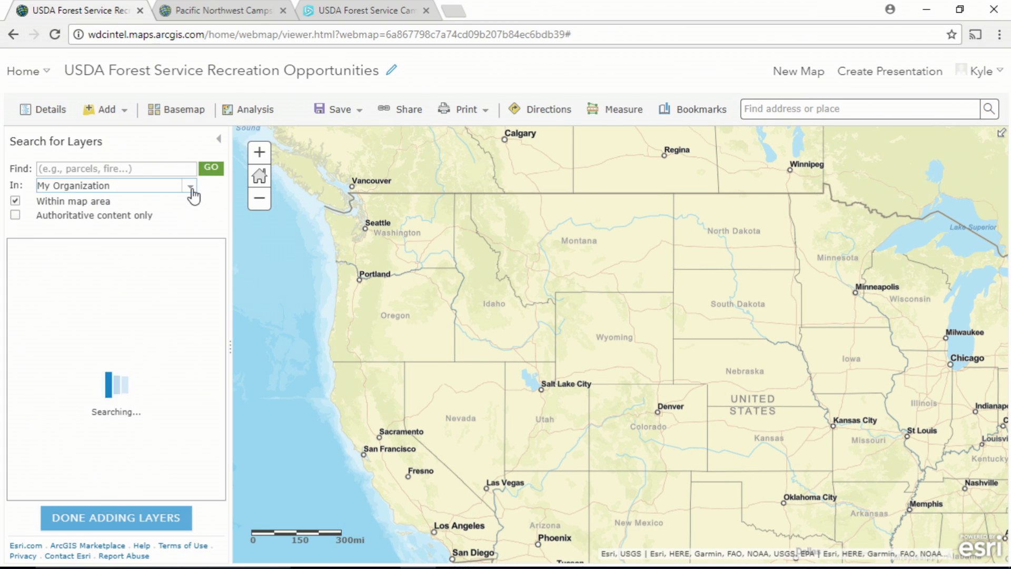
pyautogui.moveTo(217, 200)
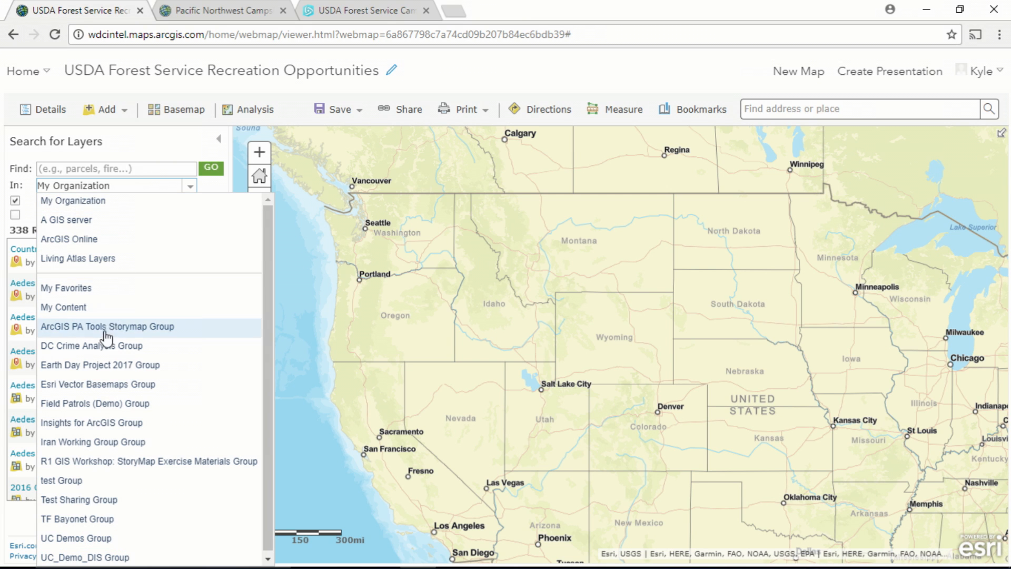
pyautogui.click(98, 385)
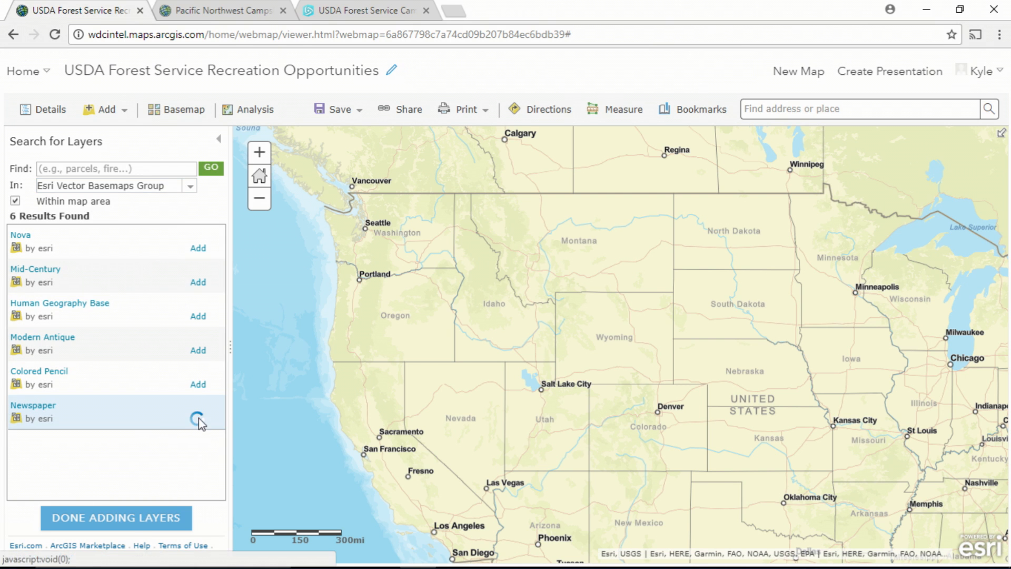
pyautogui.click(198, 419)
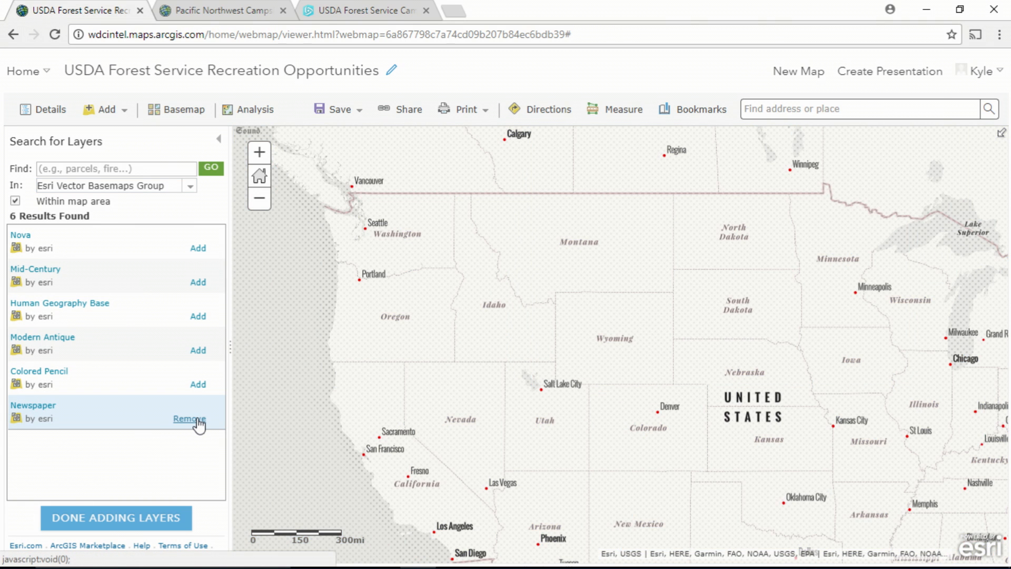
pyautogui.click(190, 419)
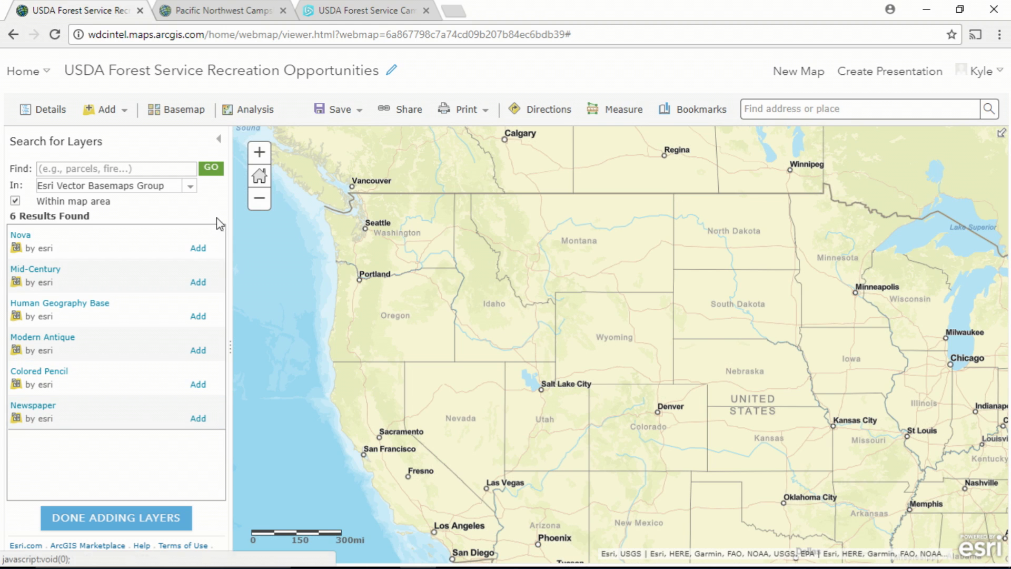
pyautogui.click(198, 247)
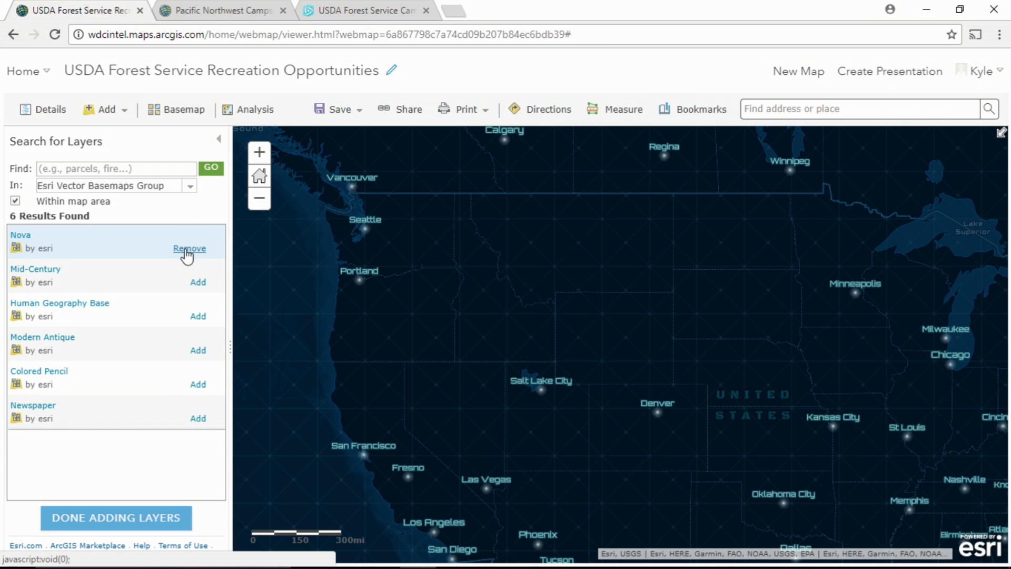
pyautogui.moveTo(193, 255)
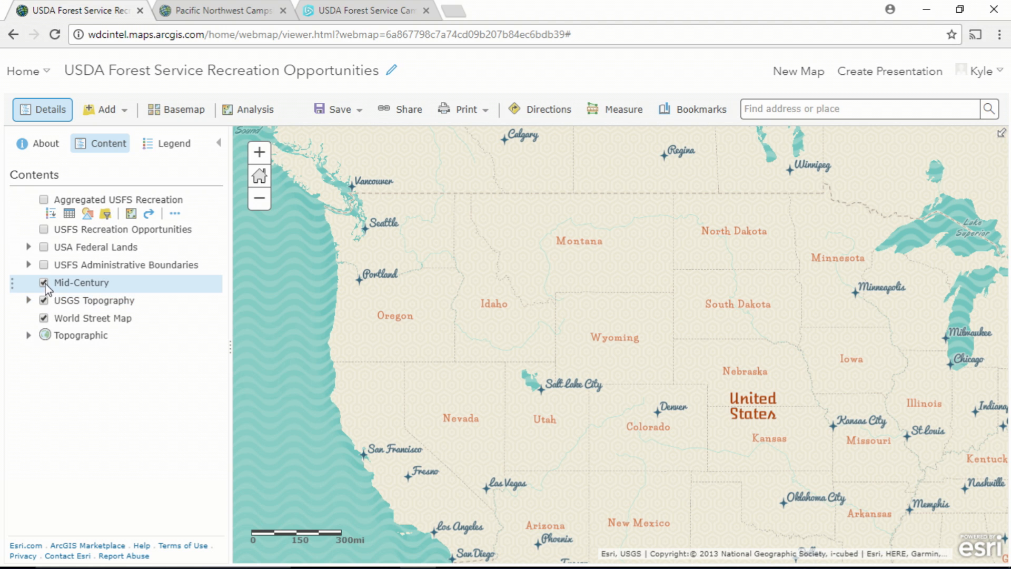
# - Toggle Mid-Century off and on to compare, then make it partly transparent
pyautogui.click(39, 282)
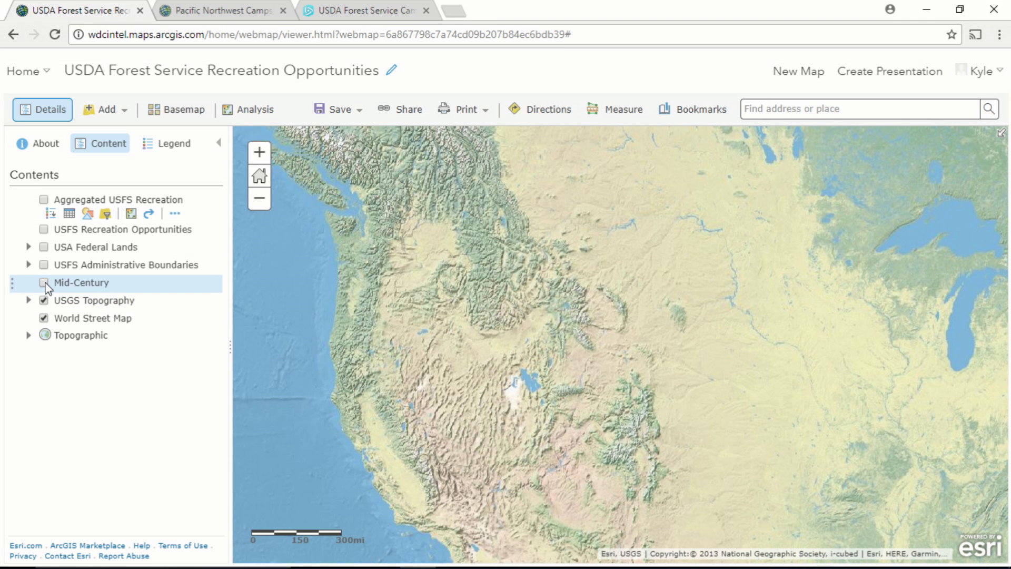
pyautogui.click(38, 282)
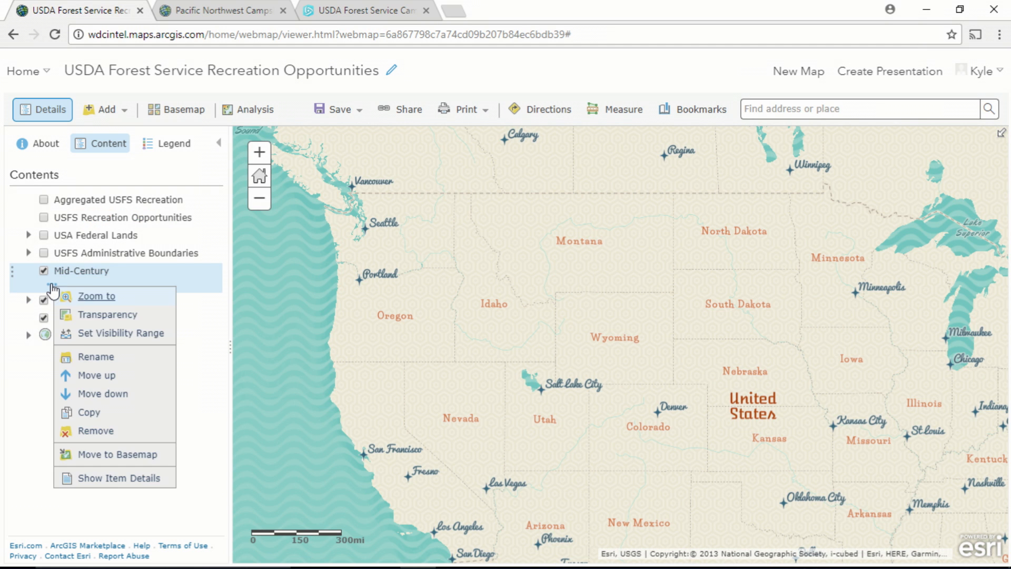
pyautogui.click(108, 314)
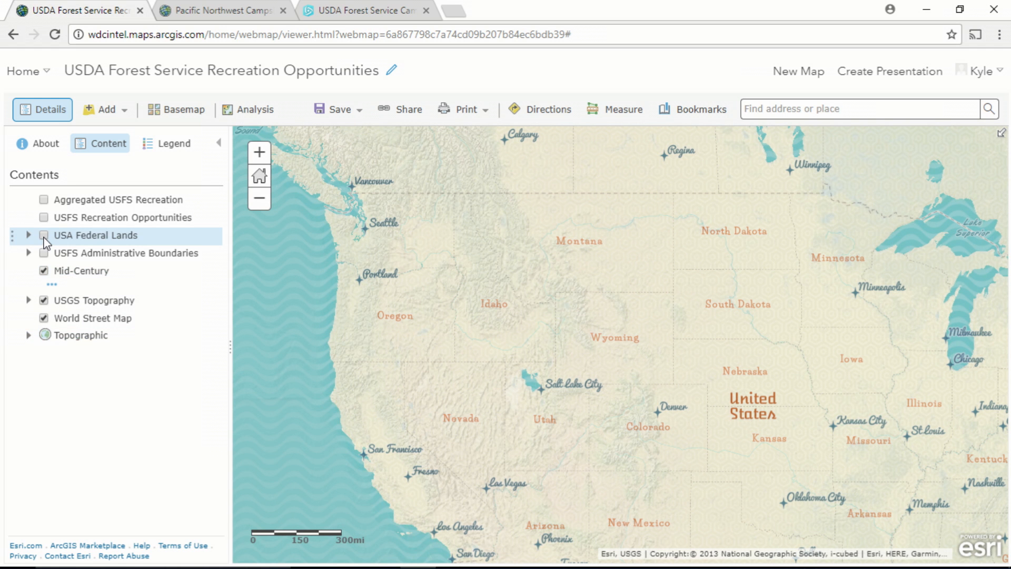
# - Show USA Federal Lands and USFS Recreation Opportunities over the faded basemap
pyautogui.click(40, 236)
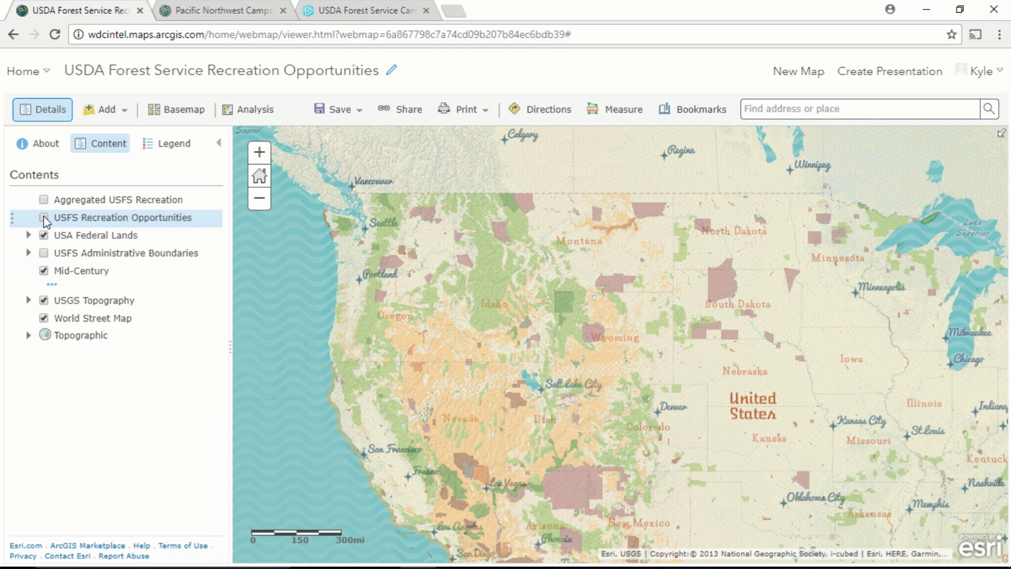
pyautogui.click(42, 217)
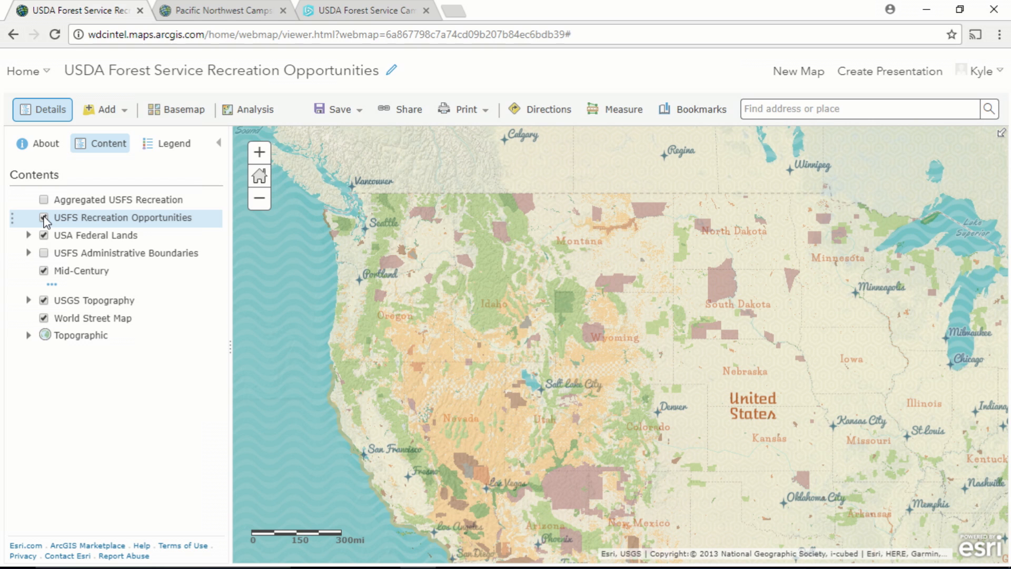
pyautogui.click(44, 217)
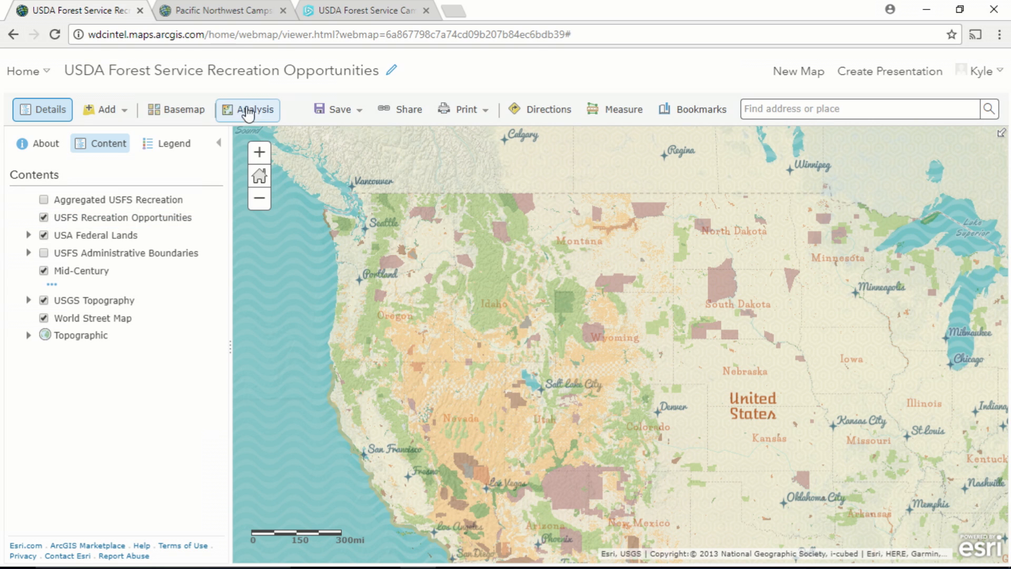
# - In Analysis > Summarize Data > Aggregate Points, compare square and hexagon bins for the recreation points
pyautogui.click(255, 109)
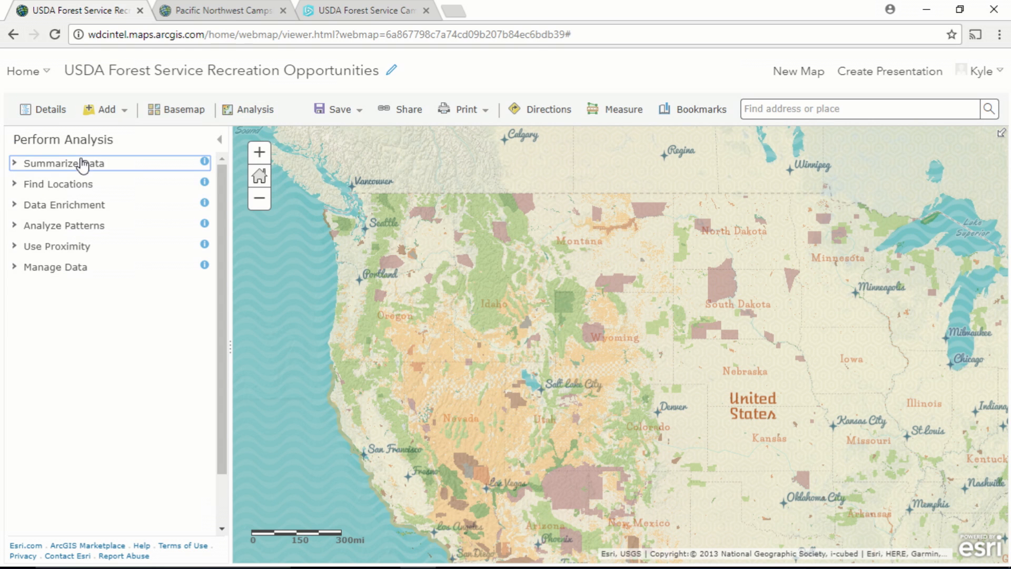
pyautogui.click(63, 162)
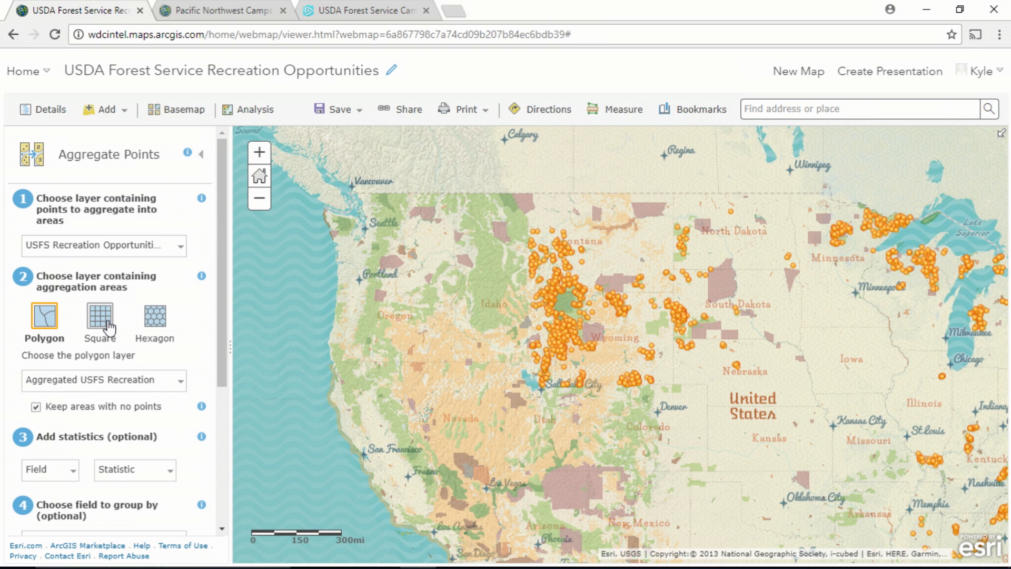
pyautogui.click(97, 318)
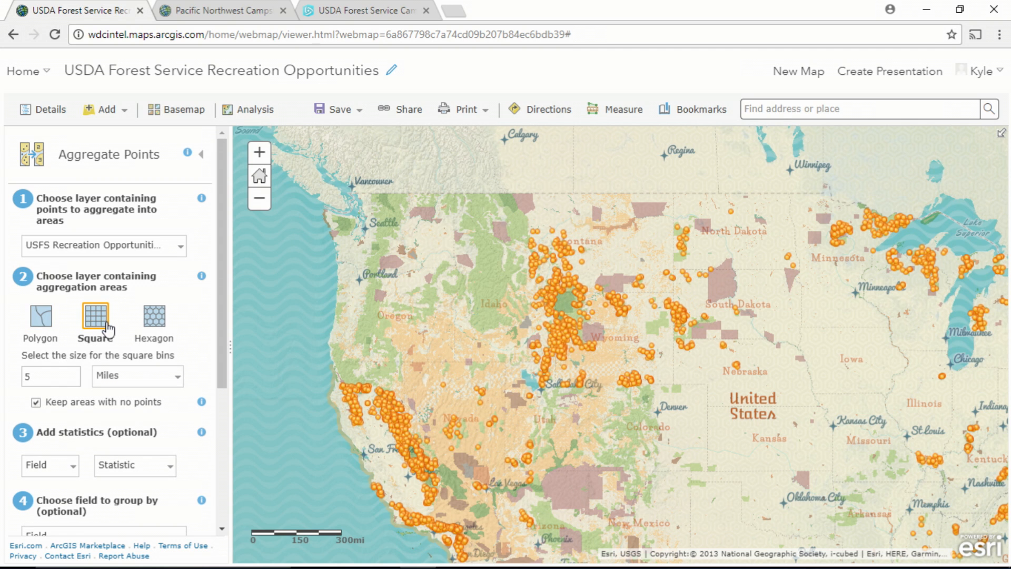
pyautogui.click(153, 316)
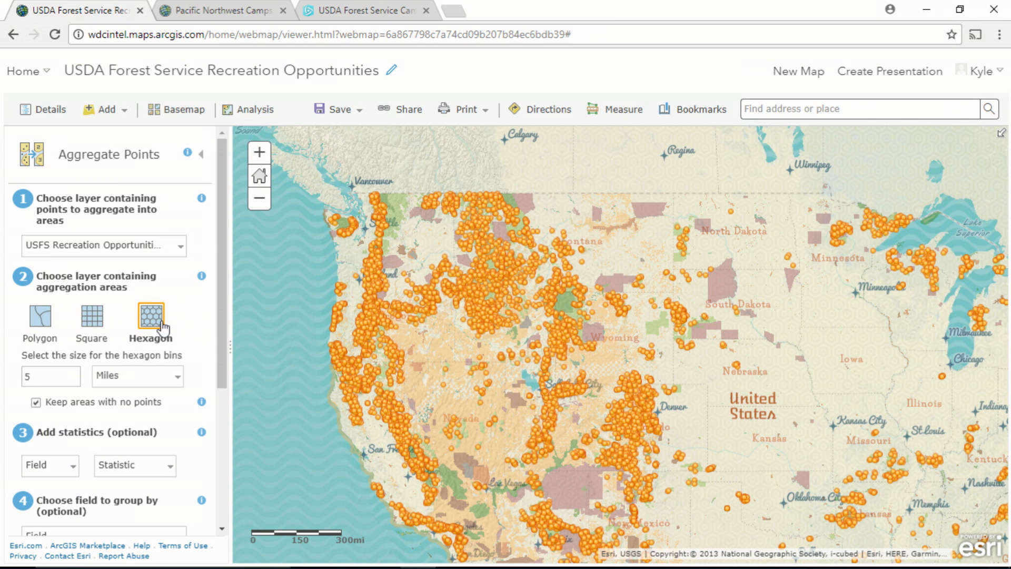
pyautogui.click(95, 318)
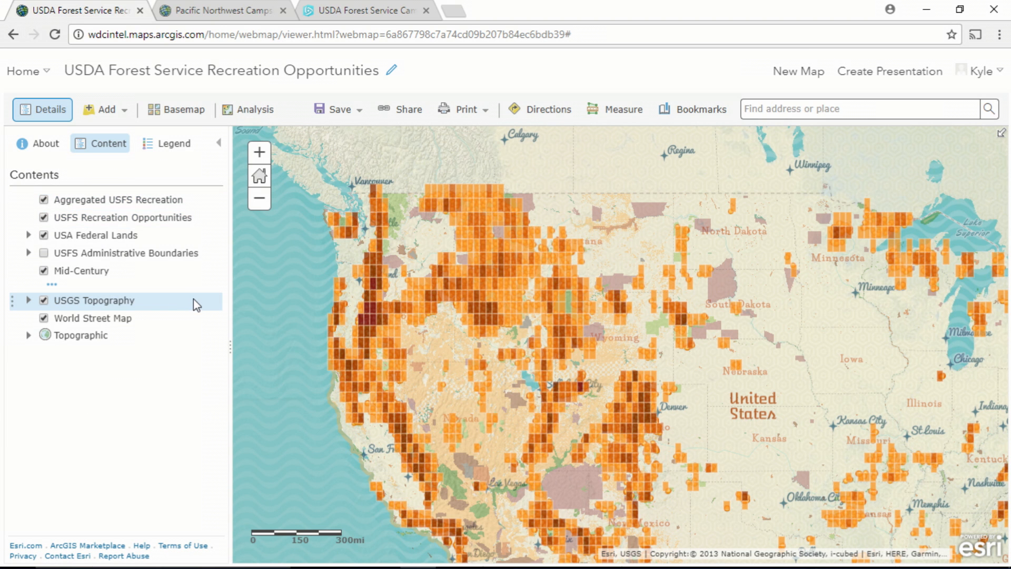
pyautogui.moveTo(49, 282)
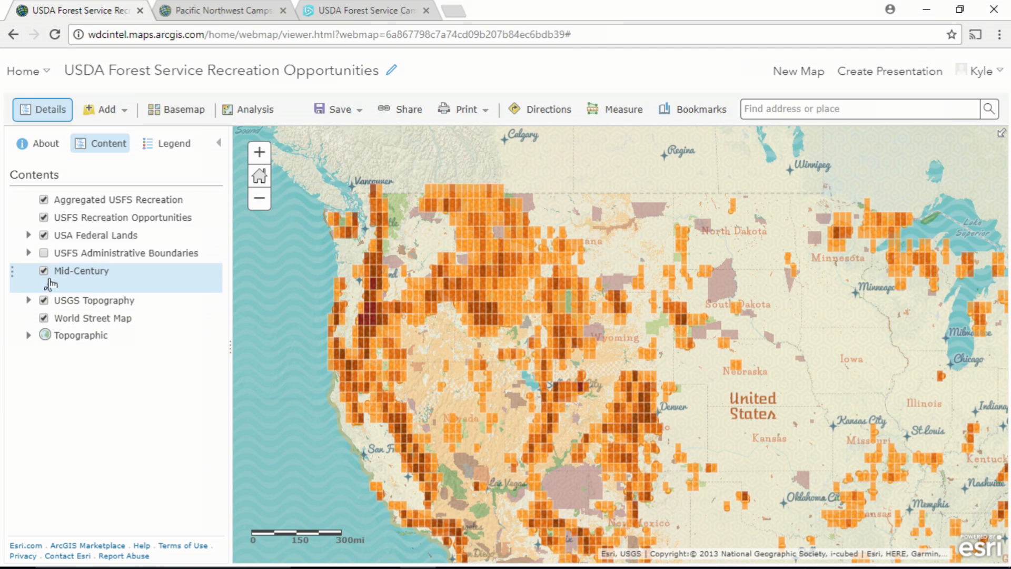
# - Zoom into the Pacific Northwest density grid, then switch to the Pacific Northwest Campsites tab
pyautogui.click(41, 235)
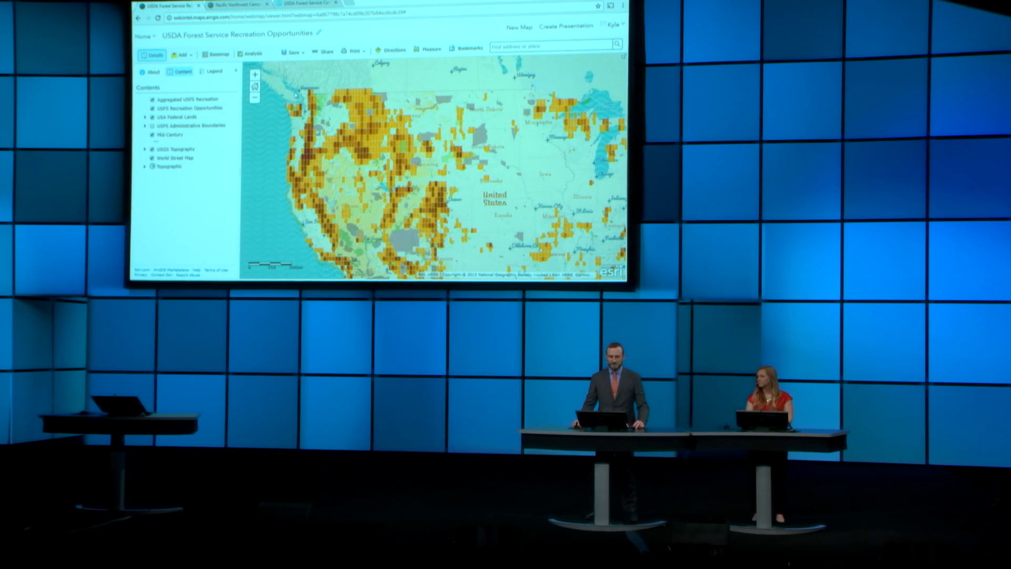
pyautogui.moveTo(292, 85); pyautogui.dragTo(458, 192)
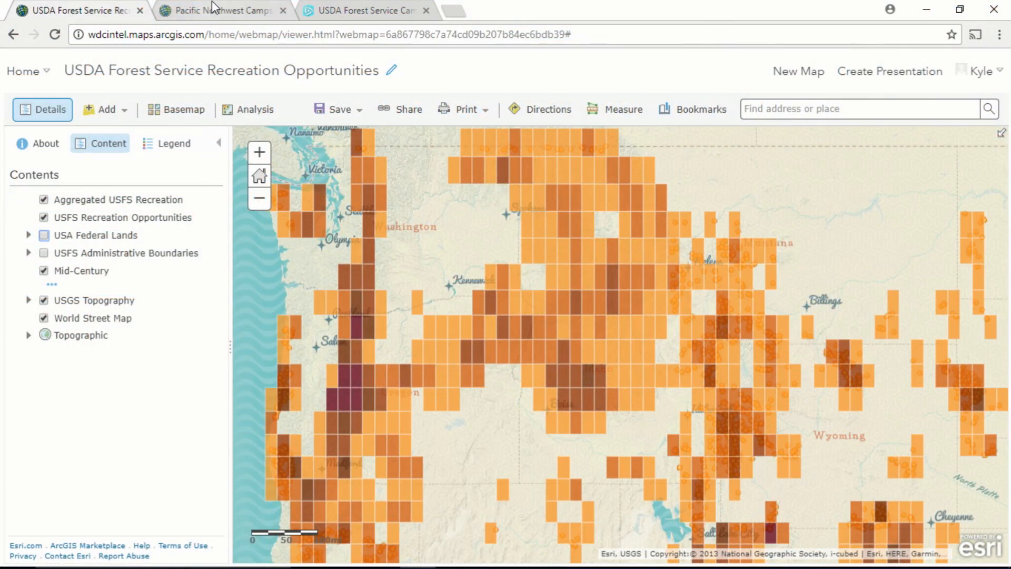
pyautogui.click(222, 10)
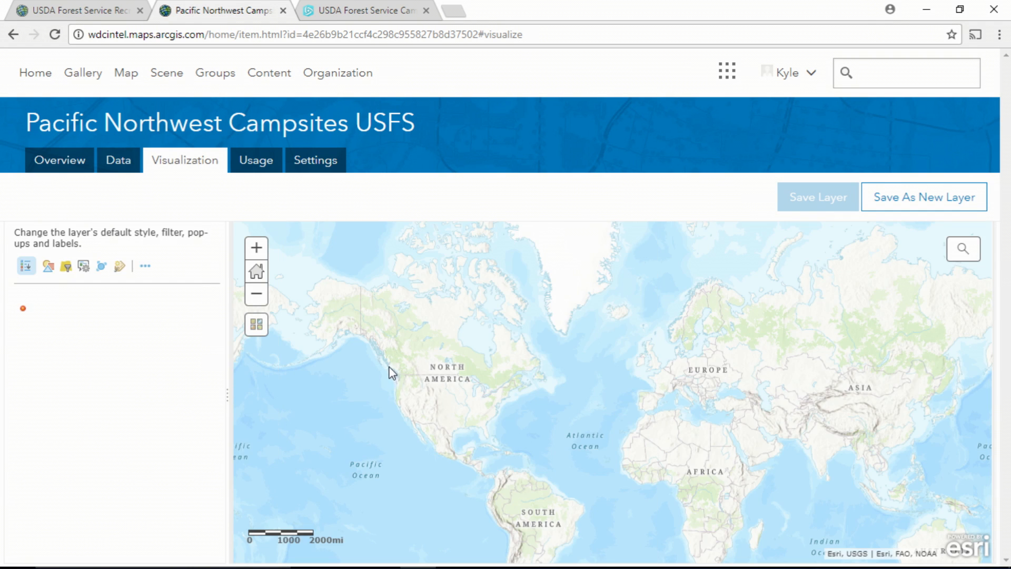
# - Pan toward the Pacific Northwest and choose Draw a polygon for the campsites layer's area of interest
pyautogui.moveTo(394, 368); pyautogui.dragTo(417, 410)
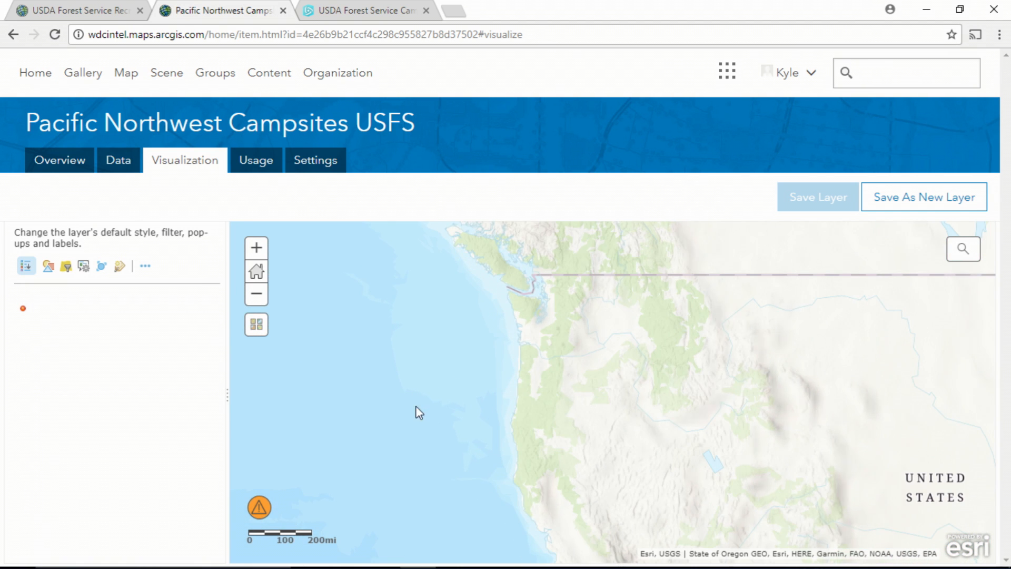
pyautogui.click(145, 265)
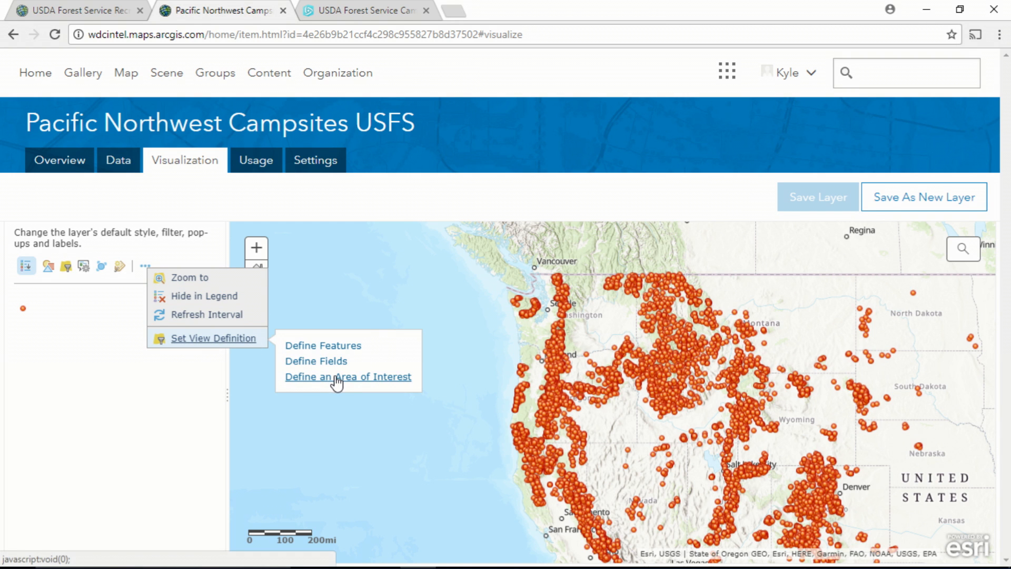
pyautogui.click(347, 376)
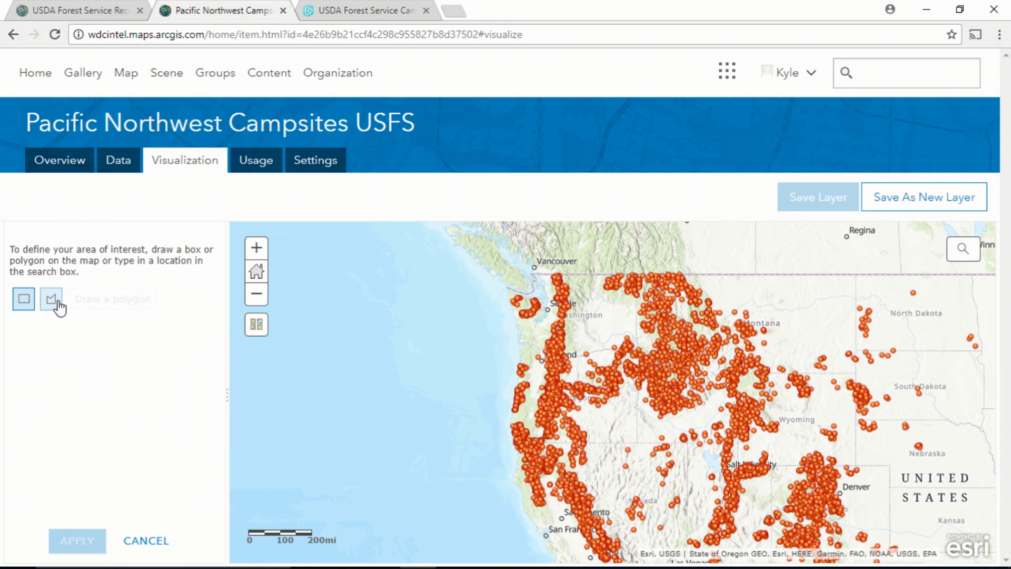
# - Outline the area from Vancouver through Montana, northern Utah and Oregon, finishing near the Oregon coast
pyautogui.click(50, 299)
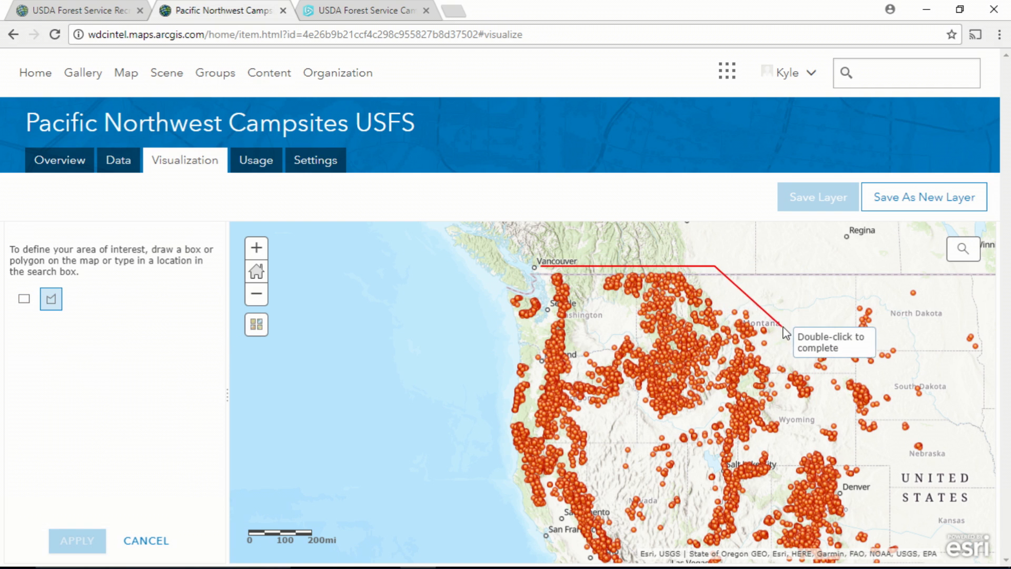
pyautogui.click(784, 416)
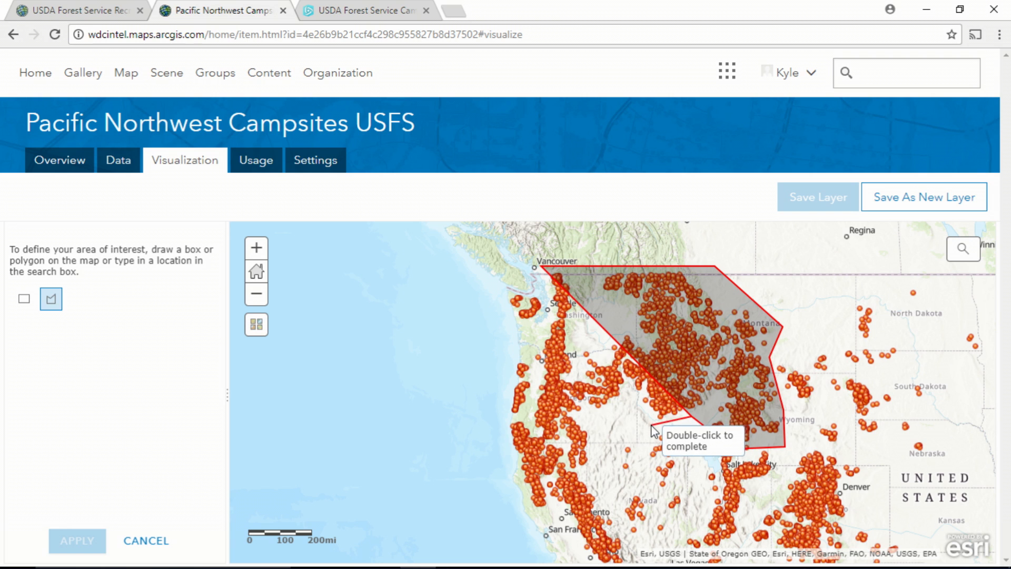
pyautogui.click(564, 434)
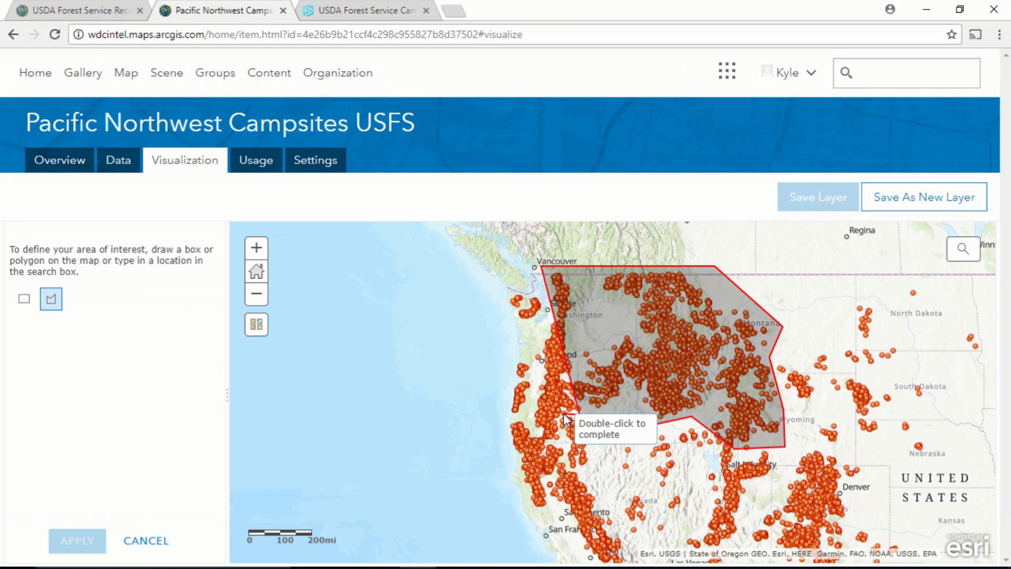
pyautogui.click(541, 437)
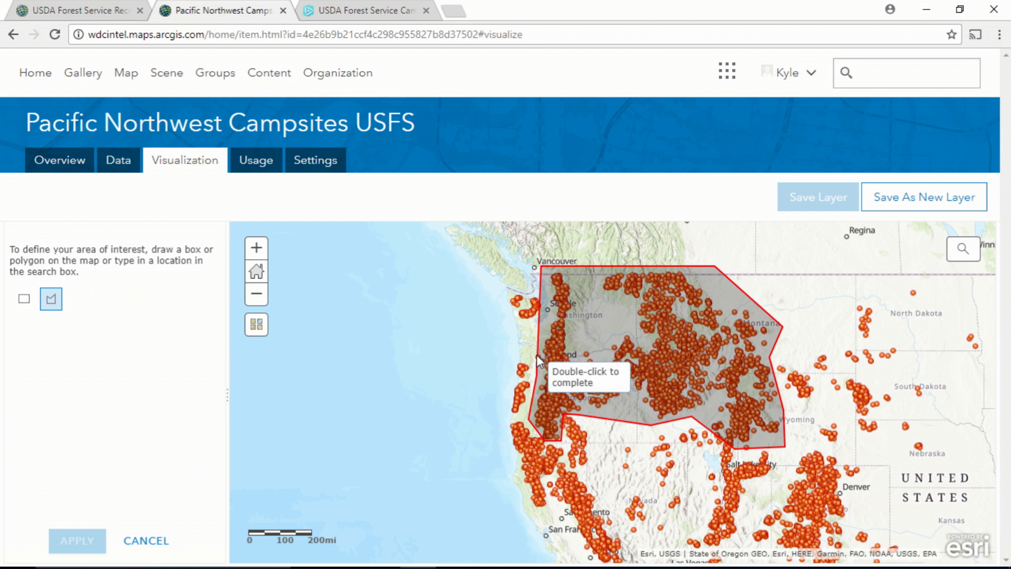
pyautogui.doubleClick(535, 363)
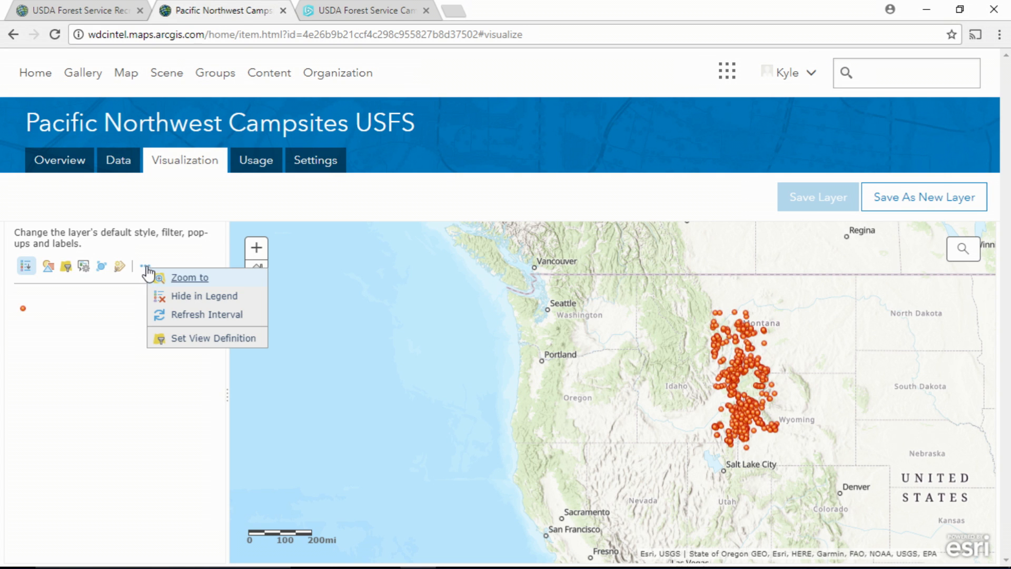
pyautogui.click(213, 338)
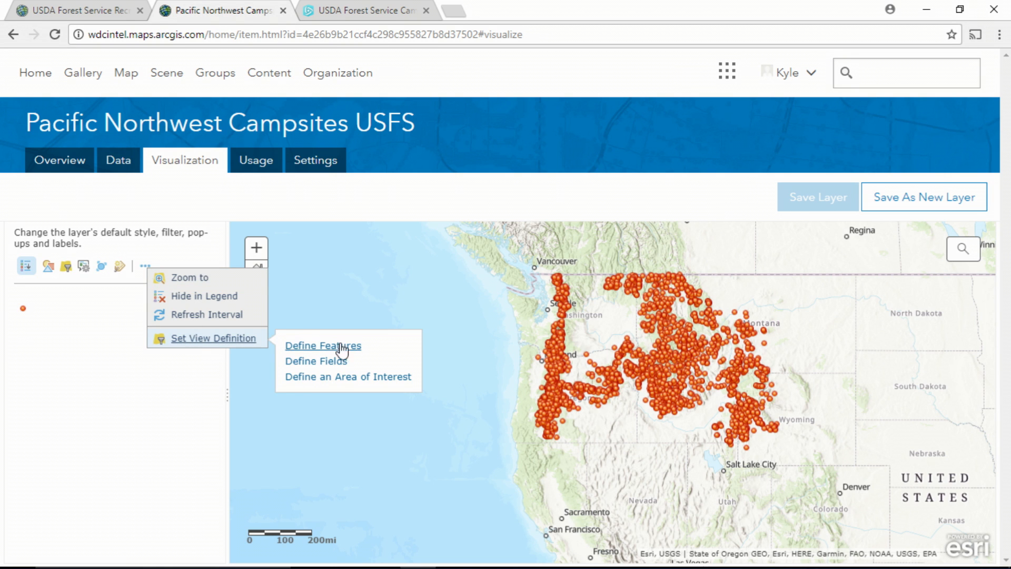
pyautogui.click(322, 345)
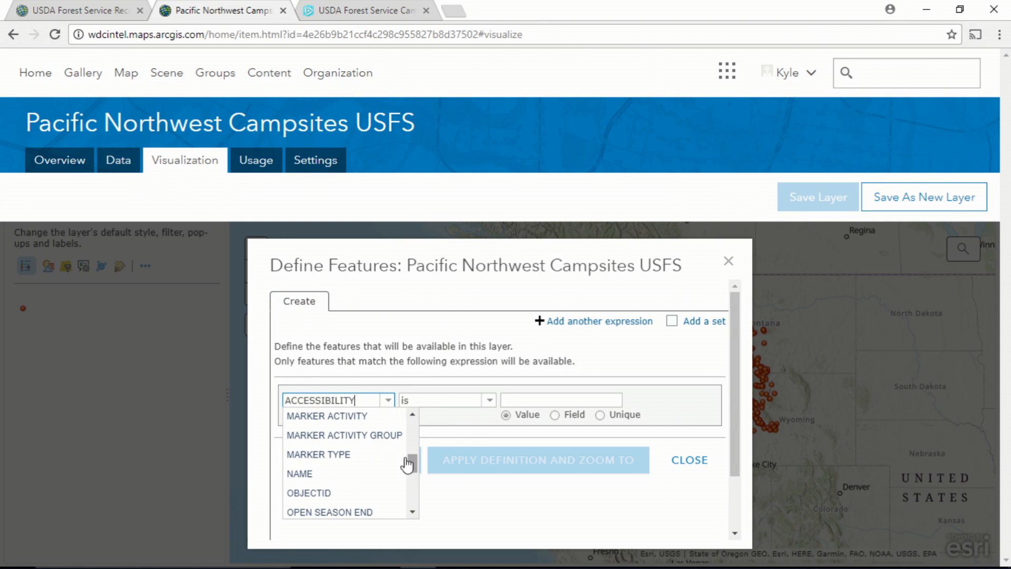
pyautogui.click(344, 434)
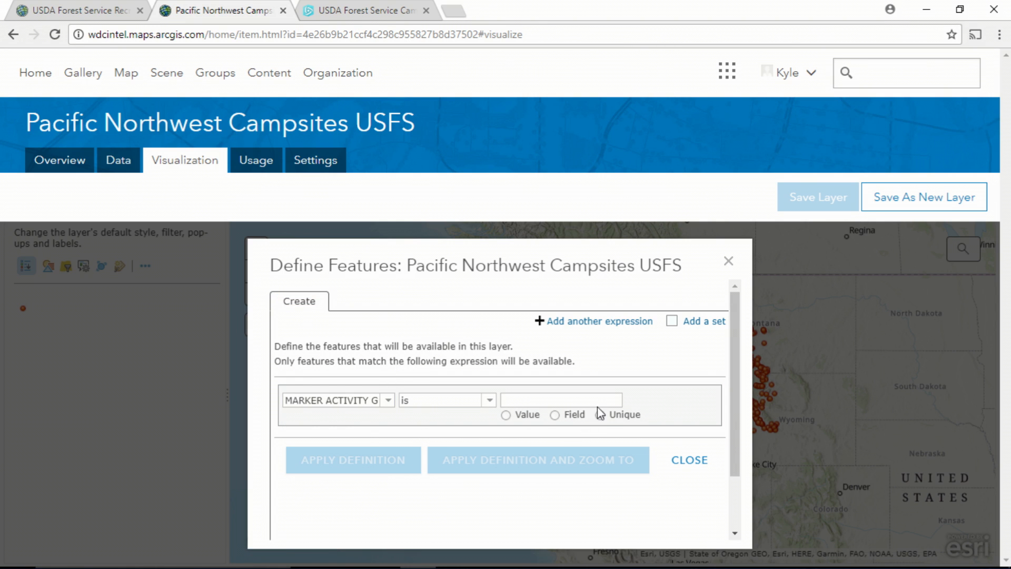
pyautogui.click(560, 400)
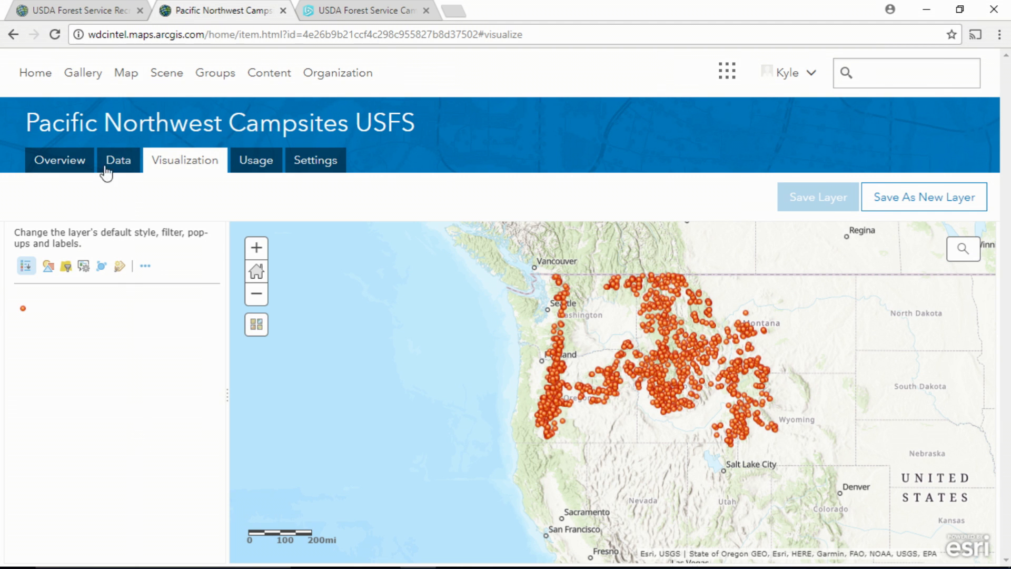
# - Add a description to the campsites item on its Overview page, then move to Settings
pyautogui.click(59, 160)
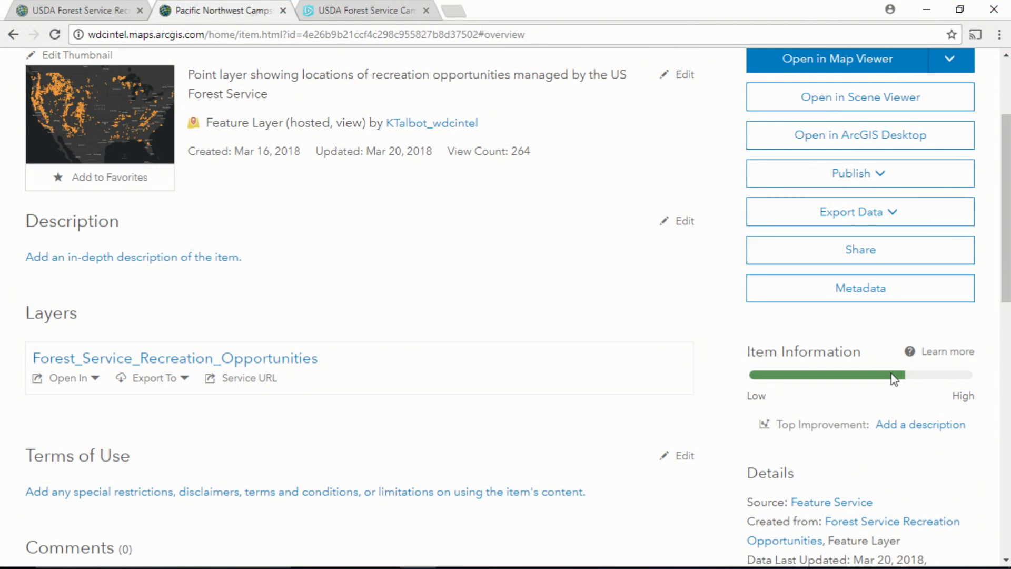
pyautogui.moveTo(918, 428)
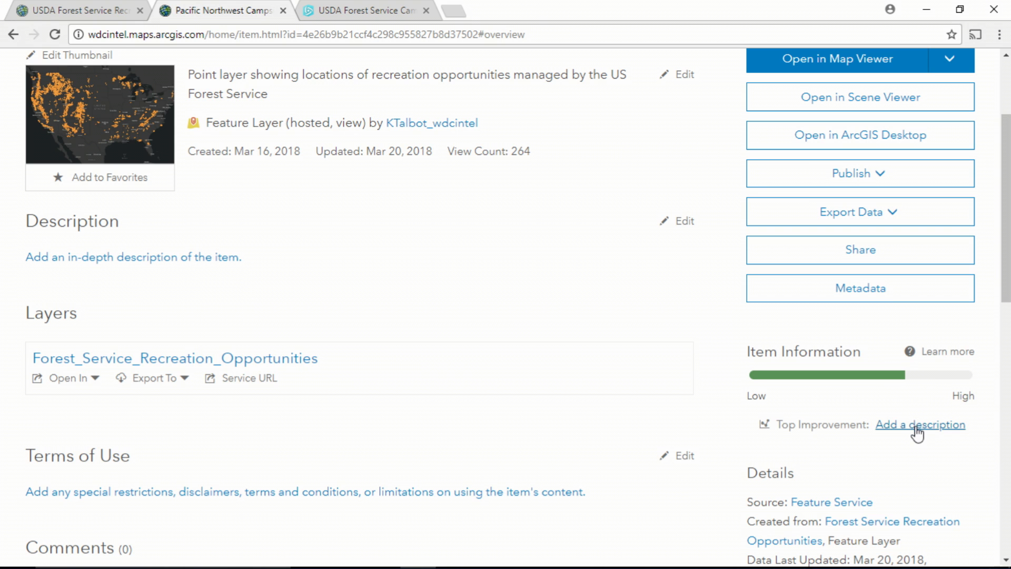
pyautogui.click(920, 425)
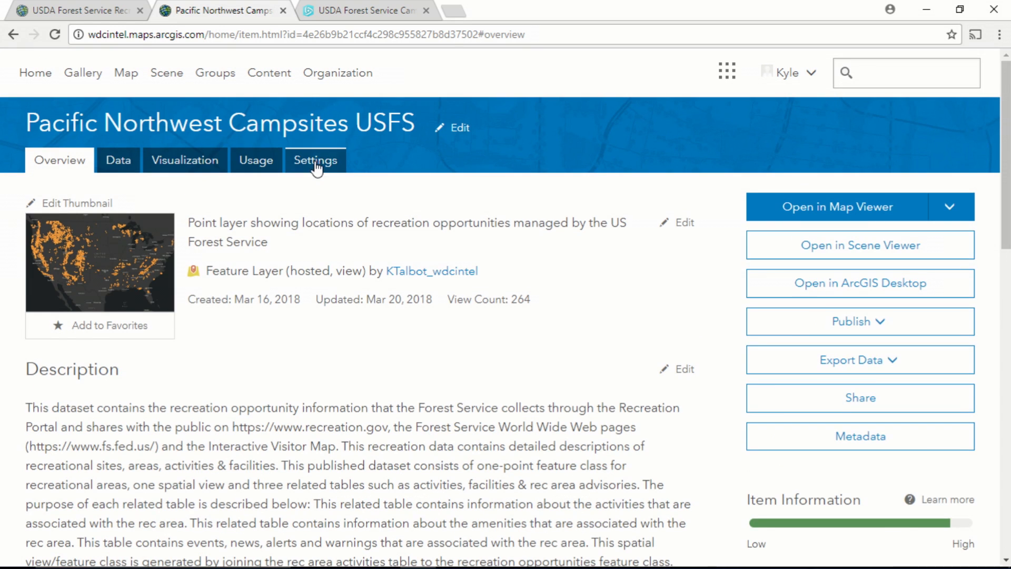
pyautogui.click(315, 160)
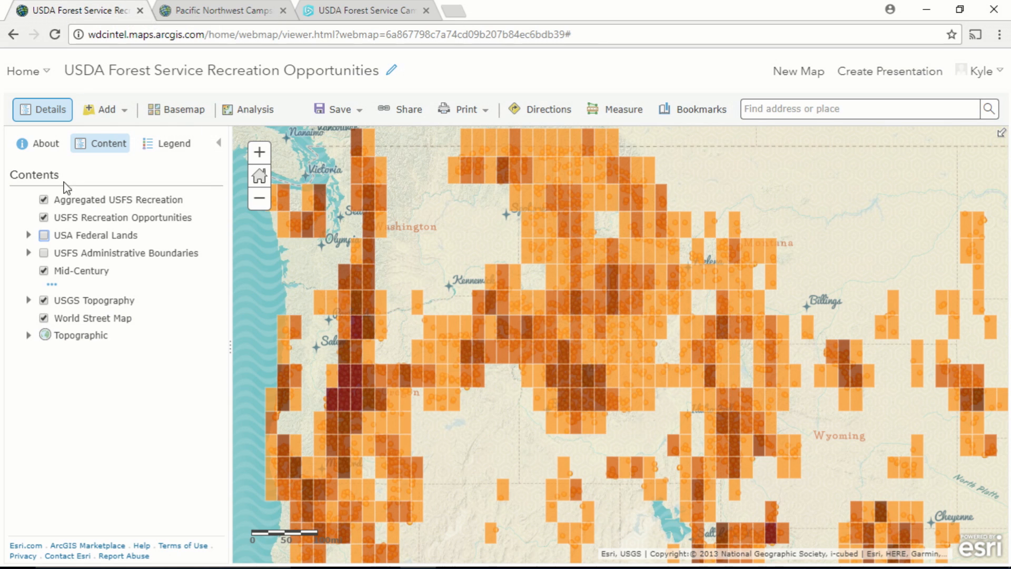
# - Hide the USFS recreation layers and add Pacific Northwest Campsites USFS from My Organization, authoritative only
pyautogui.click(45, 200)
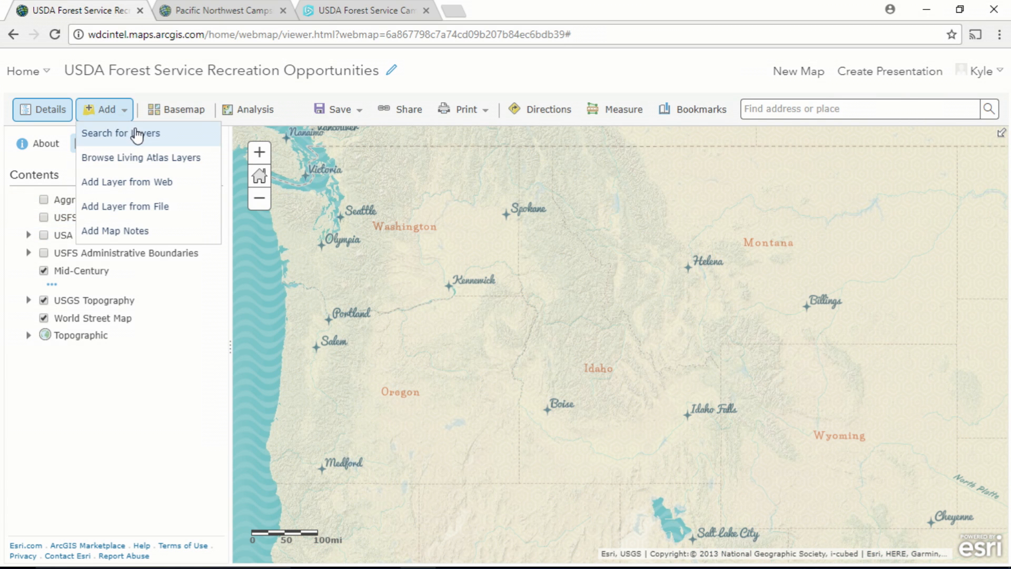
pyautogui.click(120, 133)
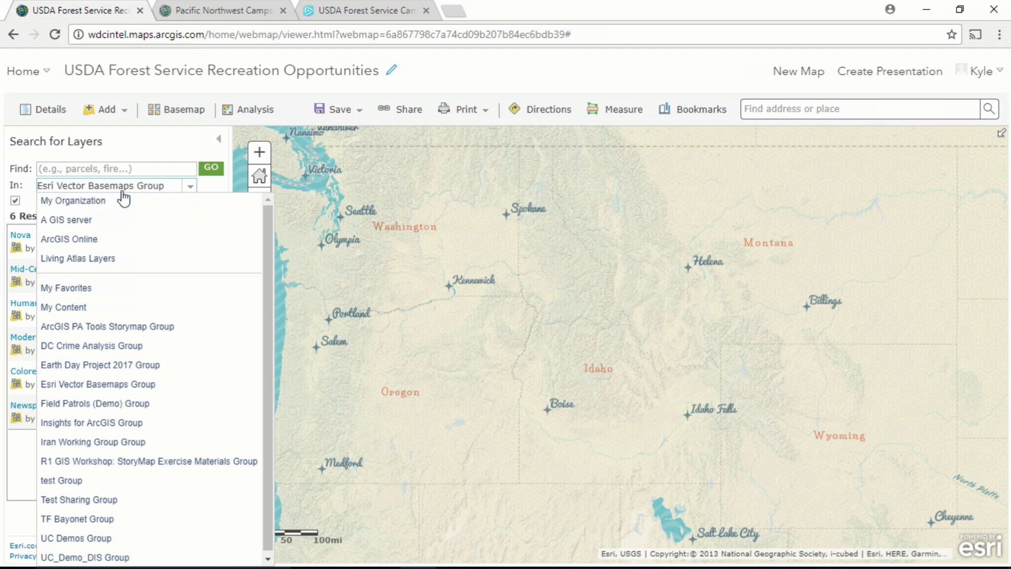
pyautogui.click(73, 200)
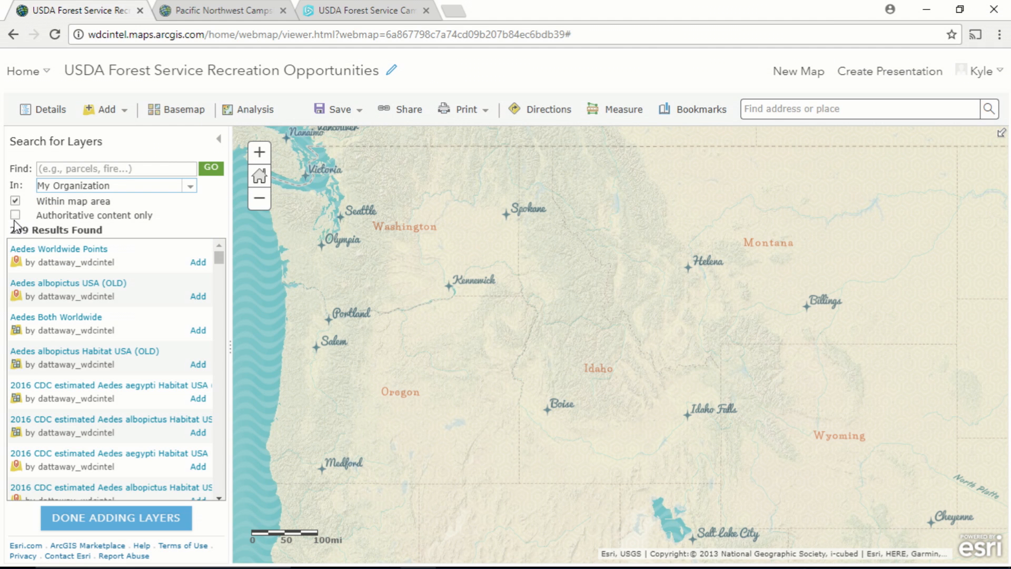
pyautogui.click(17, 215)
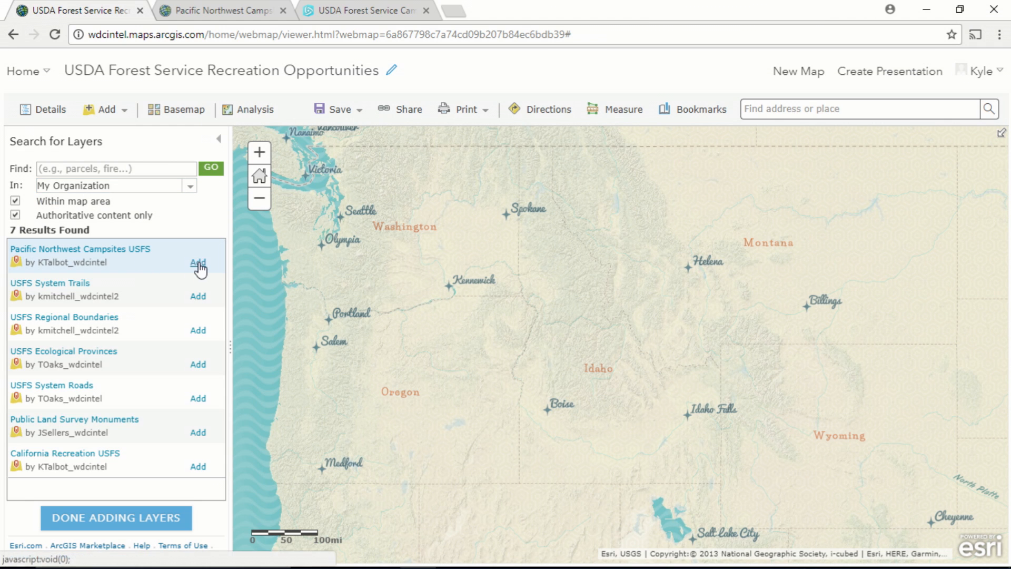
pyautogui.click(198, 262)
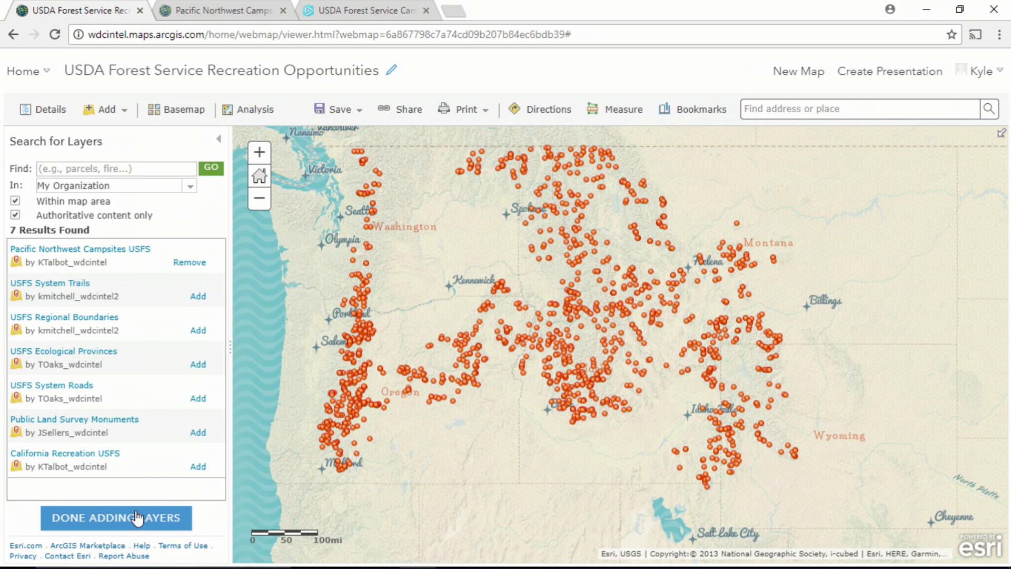
# - Restyle the campsites layer with the National Park Service campground tent symbol
pyautogui.click(117, 517)
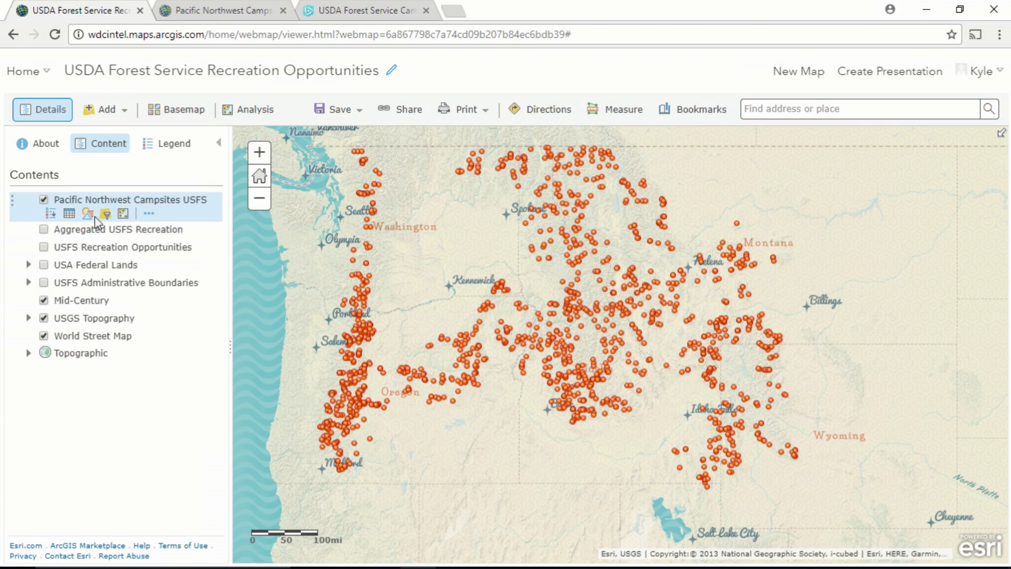
pyautogui.click(86, 213)
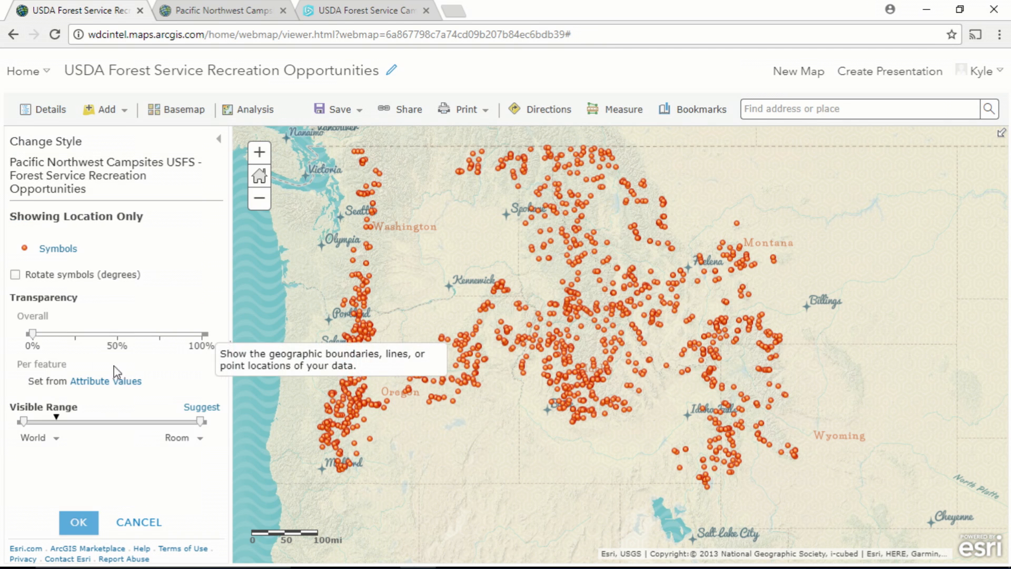
pyautogui.click(58, 249)
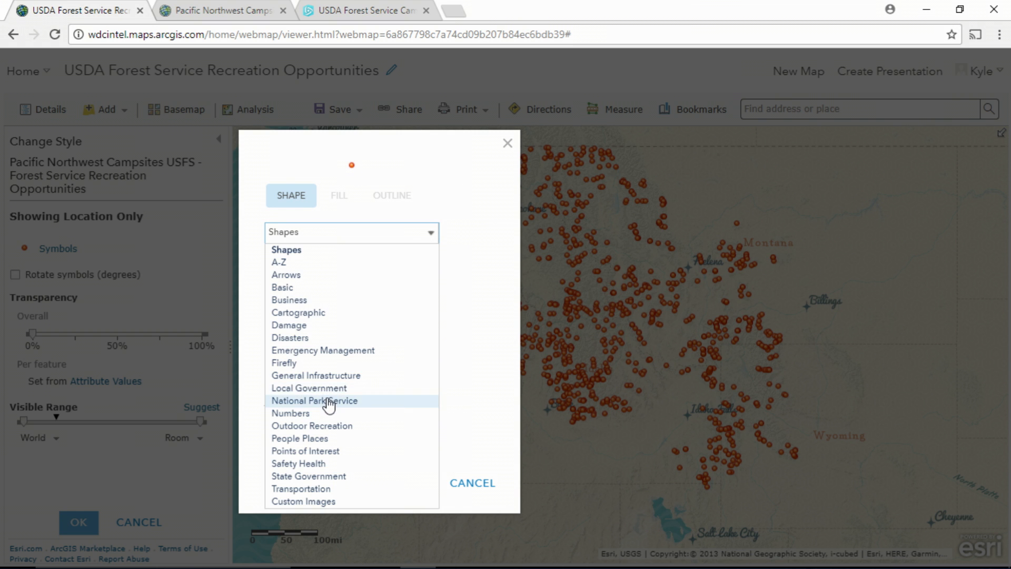
pyautogui.click(314, 400)
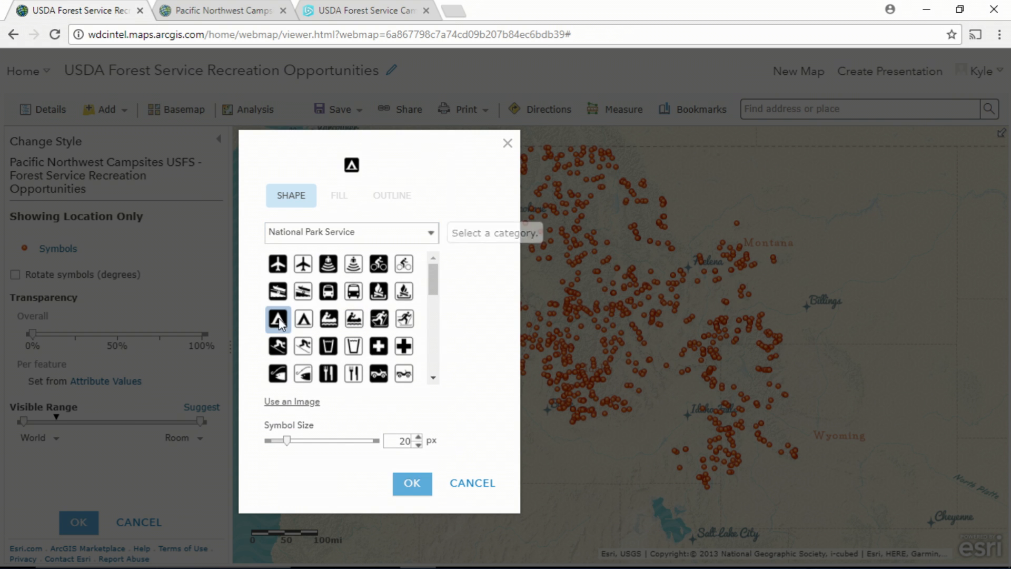
pyautogui.click(419, 445)
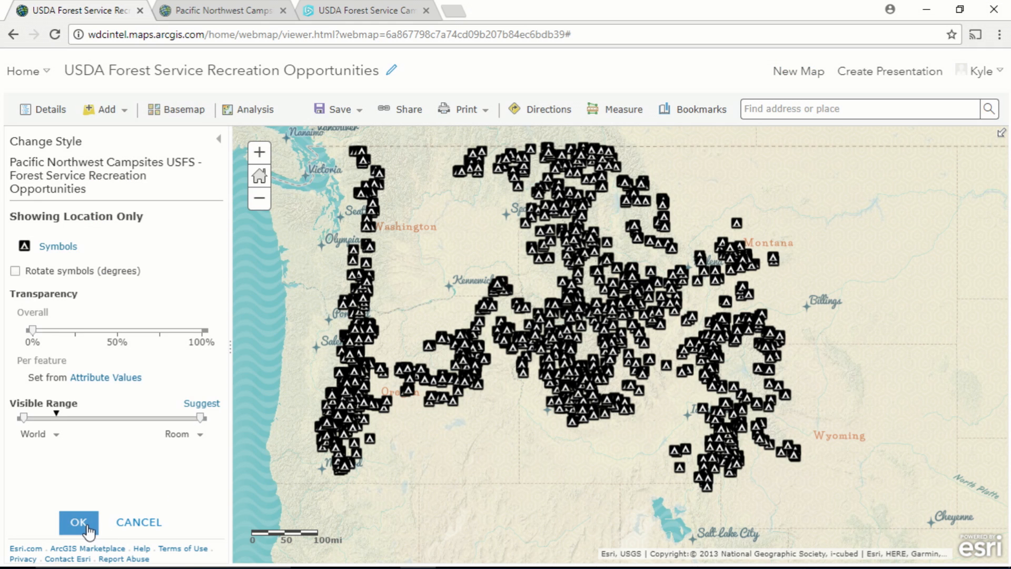
# - Confirm the tent symbol style and zoom in on the central Idaho campsites
pyautogui.click(78, 522)
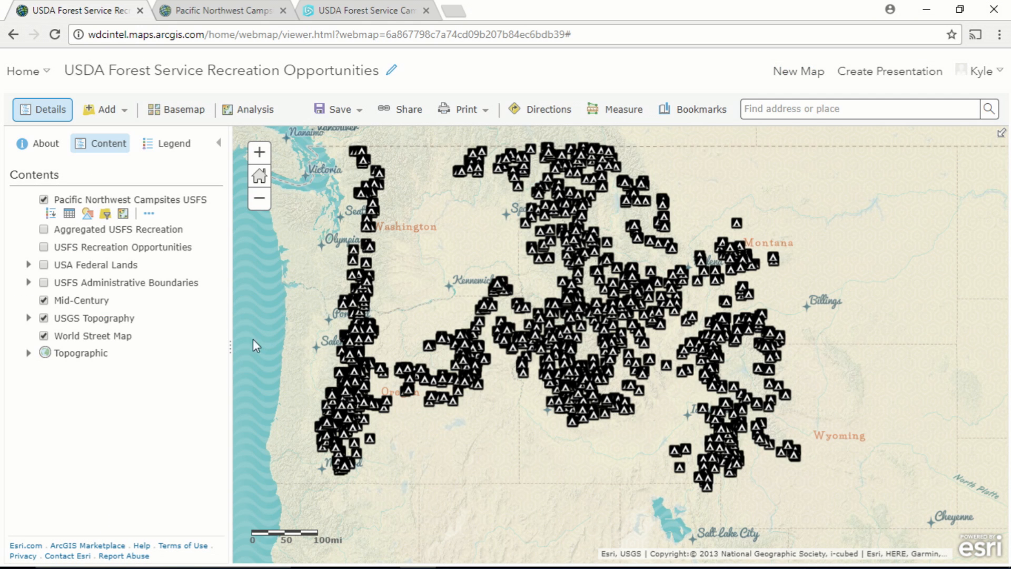
pyautogui.moveTo(598, 290)
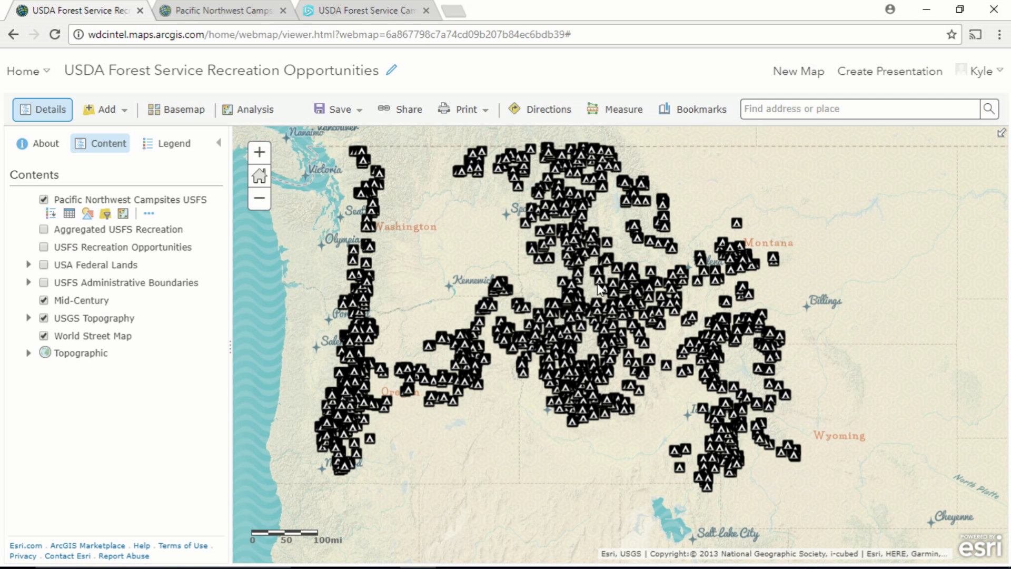
pyautogui.moveTo(516, 313)
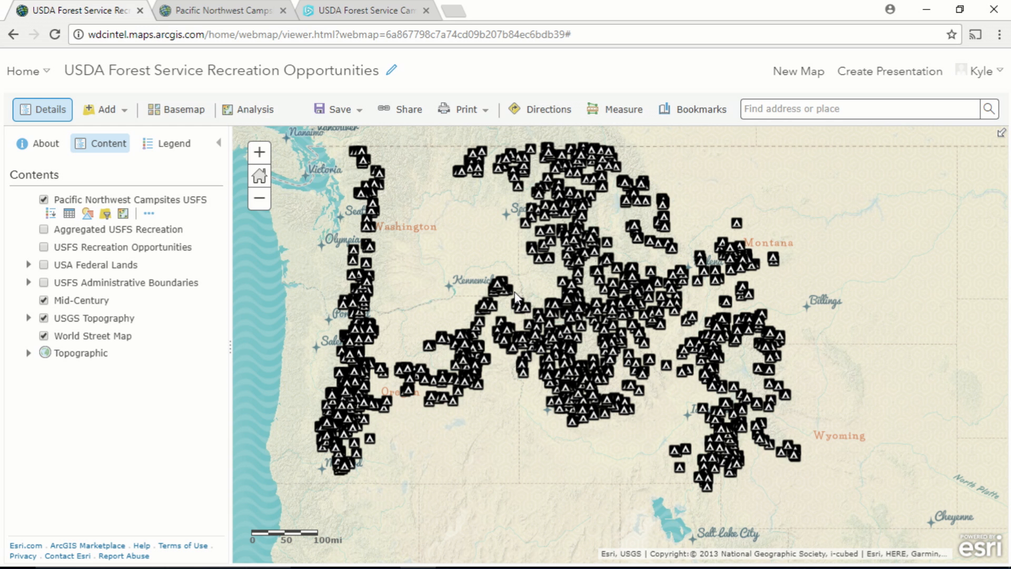
pyautogui.moveTo(514, 294); pyautogui.dragTo(748, 450)
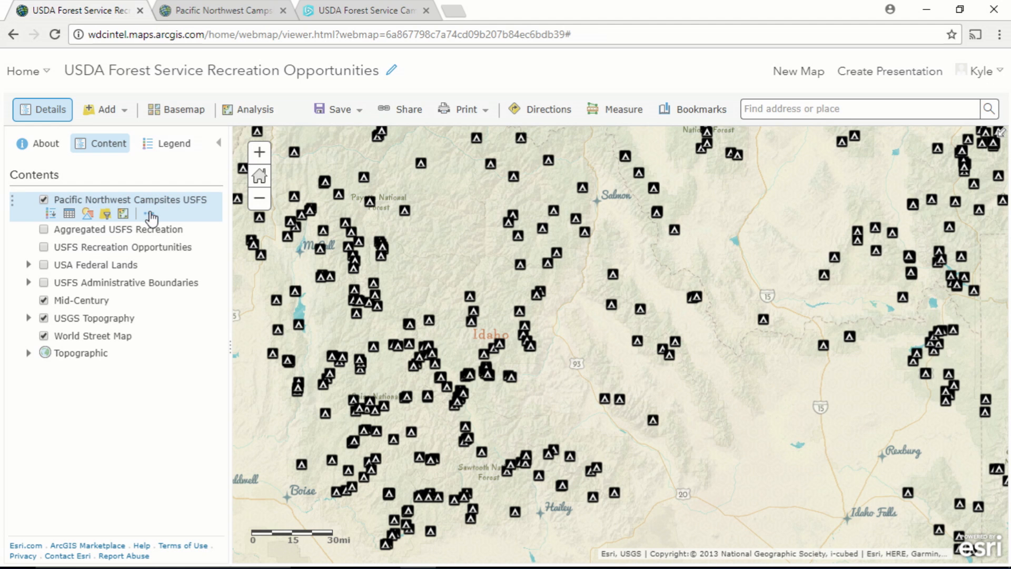
# - Enable clustering on the campsites layer and slide toward stronger grouping of nearby points
pyautogui.click(141, 212)
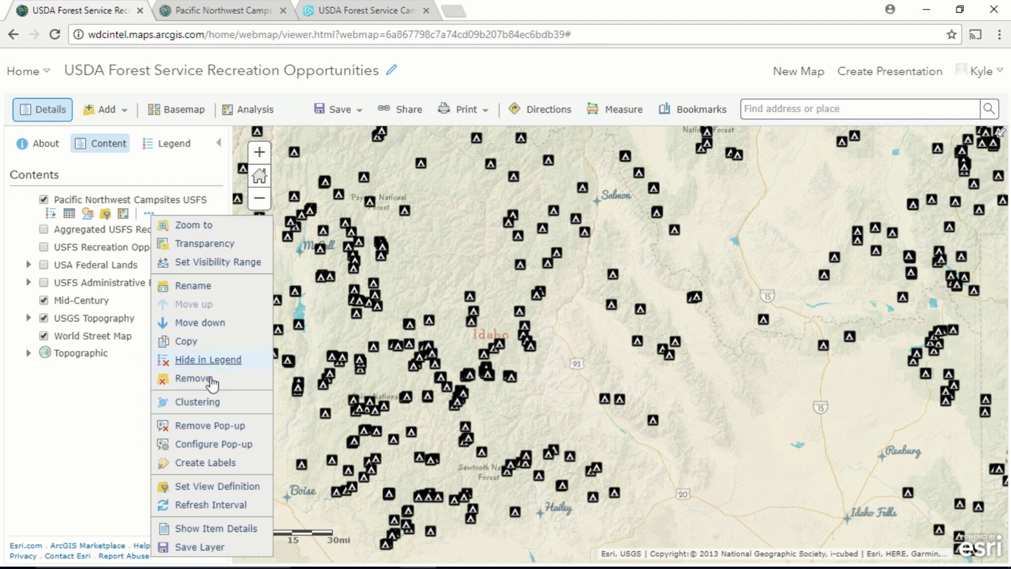
pyautogui.moveTo(212, 405)
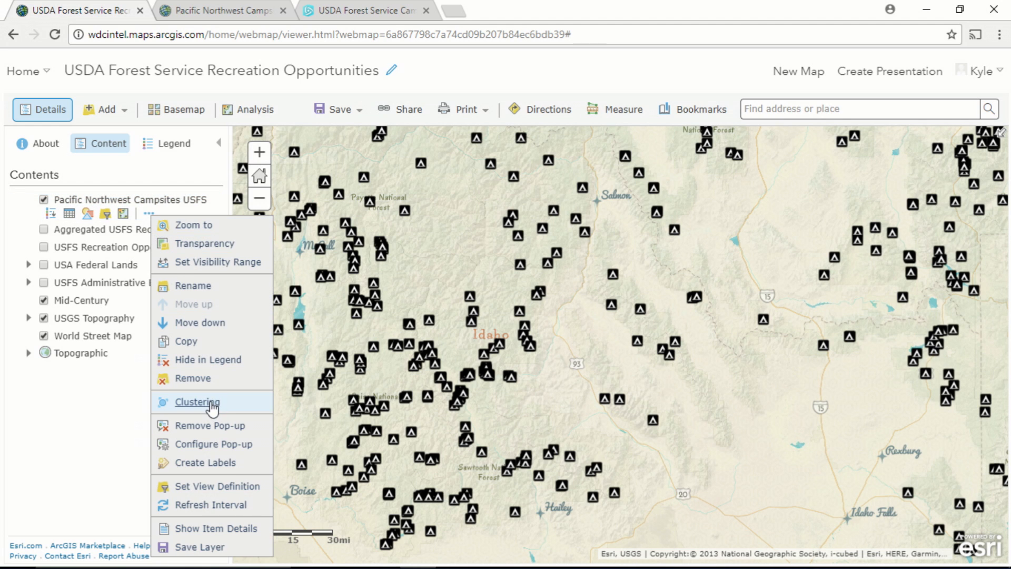
pyautogui.click(196, 402)
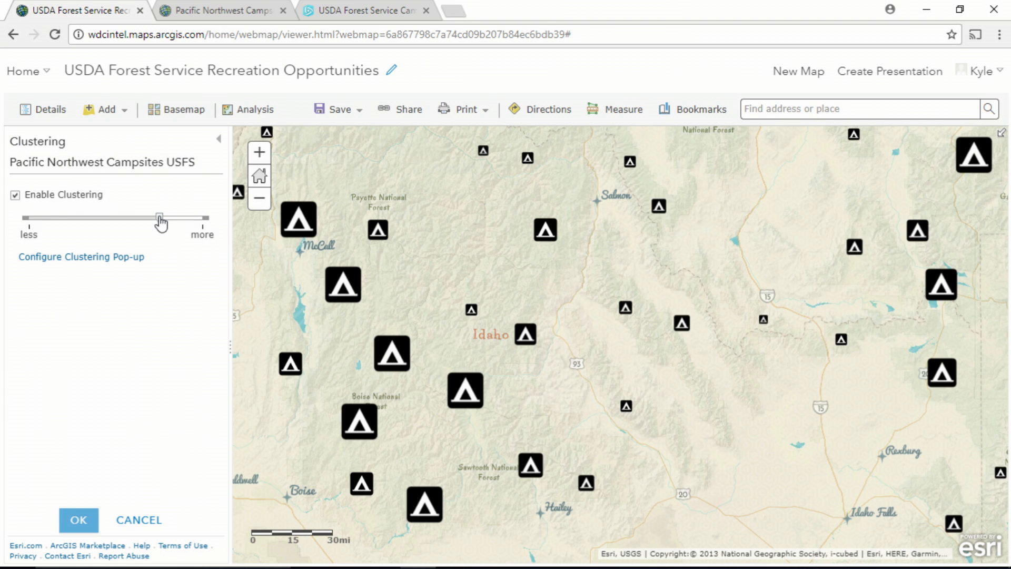
pyautogui.moveTo(159, 218); pyautogui.dragTo(46, 218)
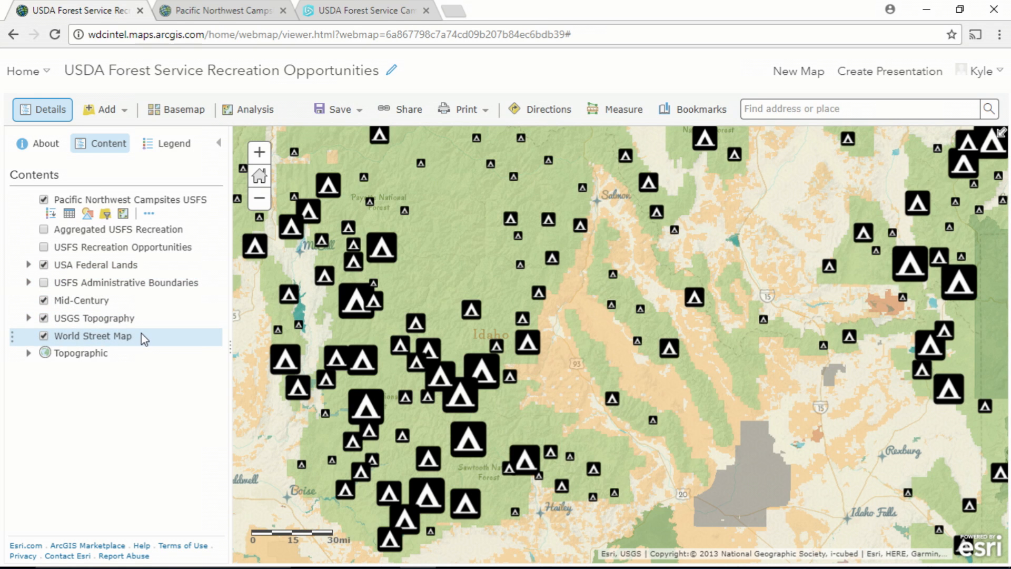
pyautogui.moveTo(139, 391)
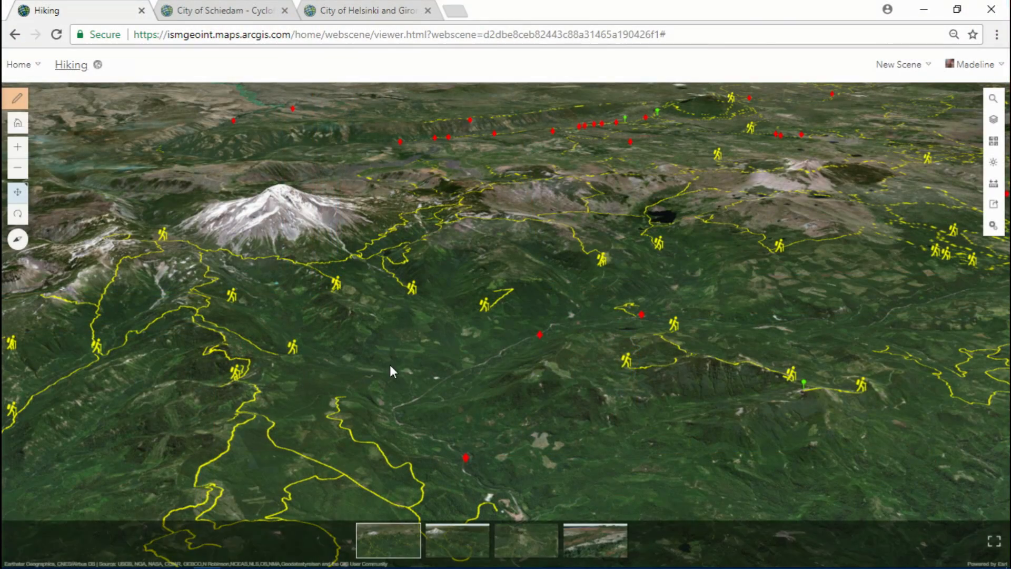
# - Pan across the Hiking scene's trail network beneath the snow-capped peak
pyautogui.moveTo(393, 371); pyautogui.dragTo(525, 367)
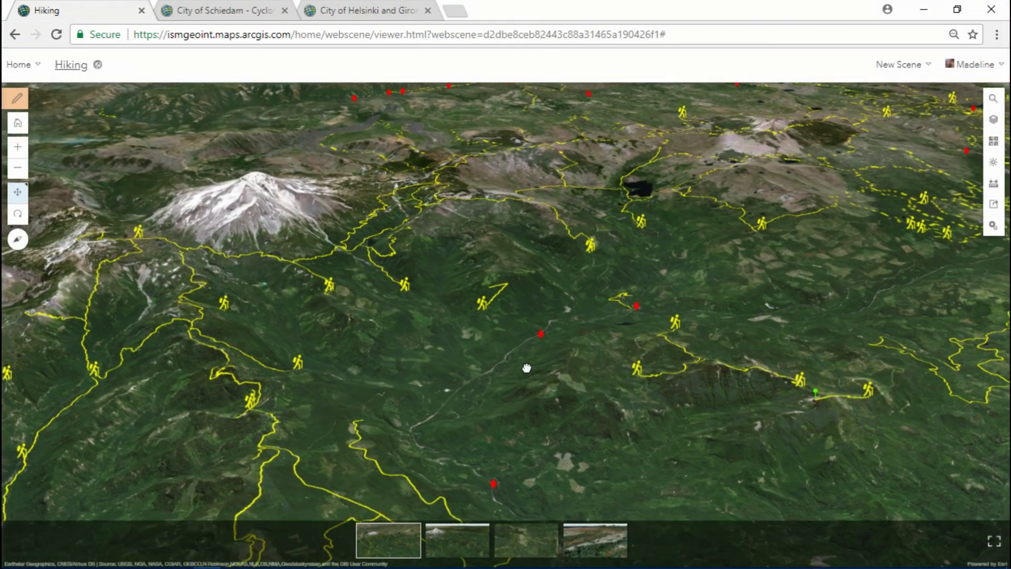
pyautogui.moveTo(526, 368); pyautogui.dragTo(630, 377)
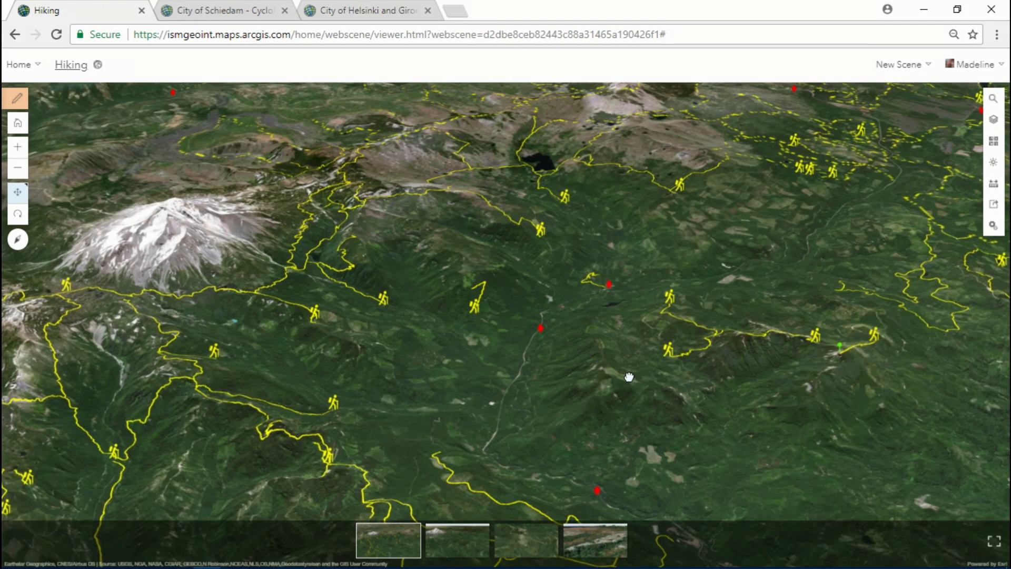
pyautogui.moveTo(628, 377); pyautogui.dragTo(583, 379)
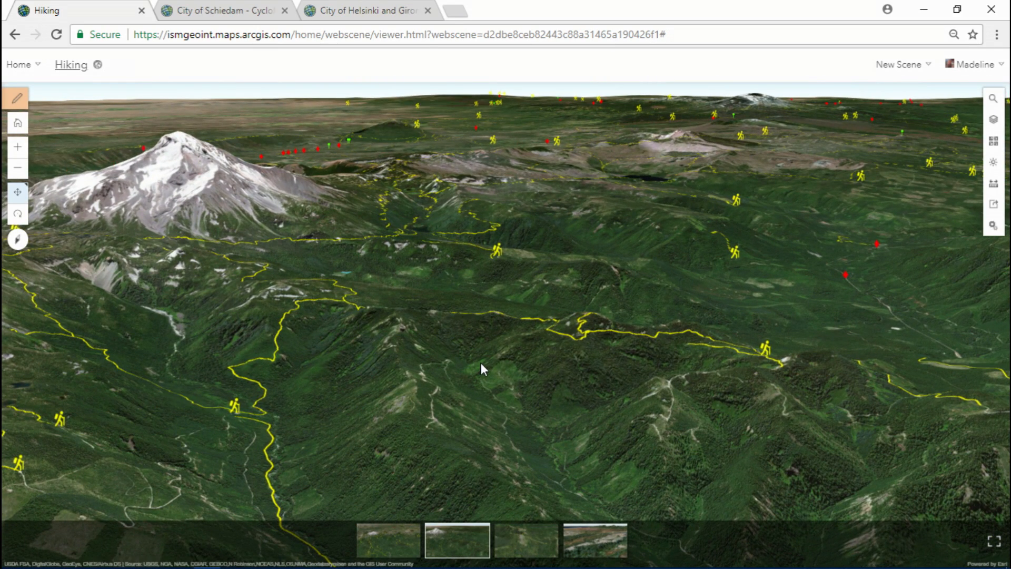
pyautogui.moveTo(497, 368)
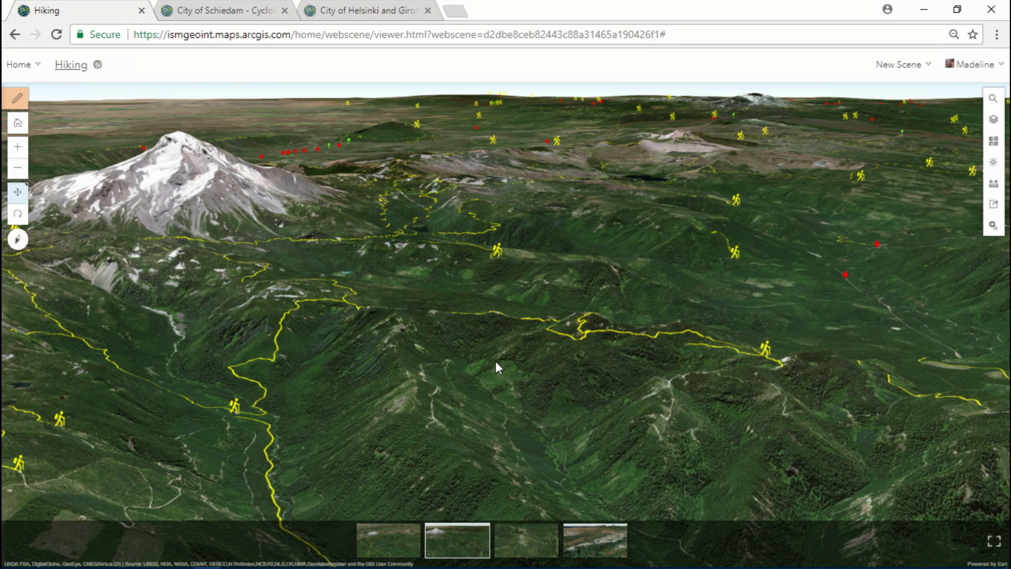
pyautogui.moveTo(538, 554)
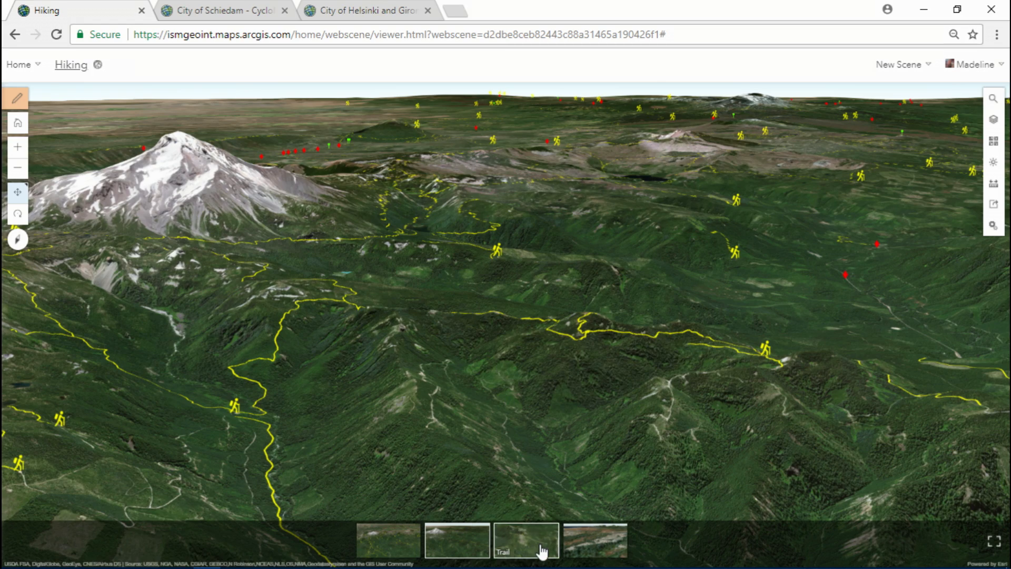
# - Go to the Trail slide and measure the trail segment: 0.96 mi direct, 1,004.31 ft vertical
pyautogui.click(525, 545)
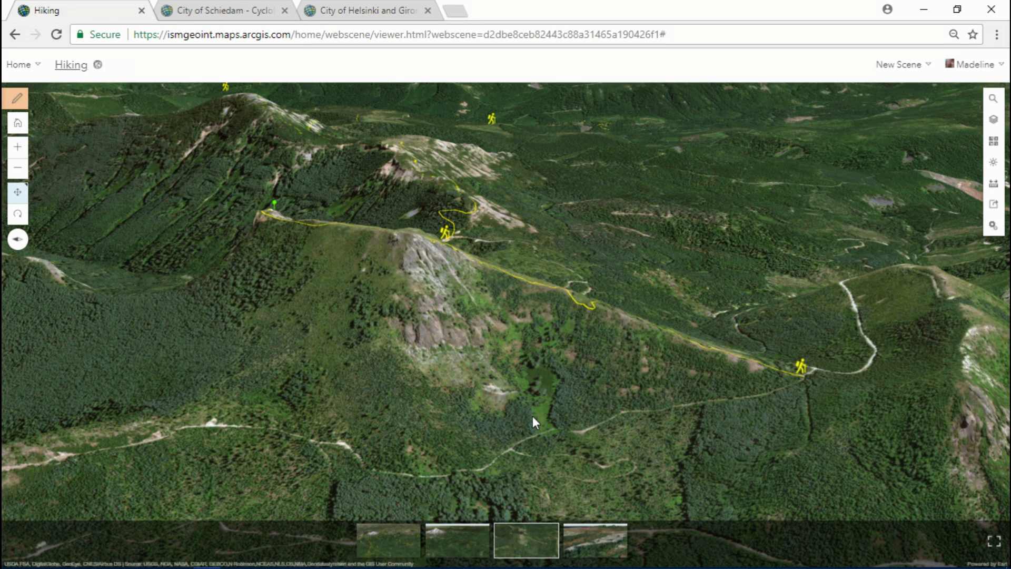
pyautogui.moveTo(541, 426)
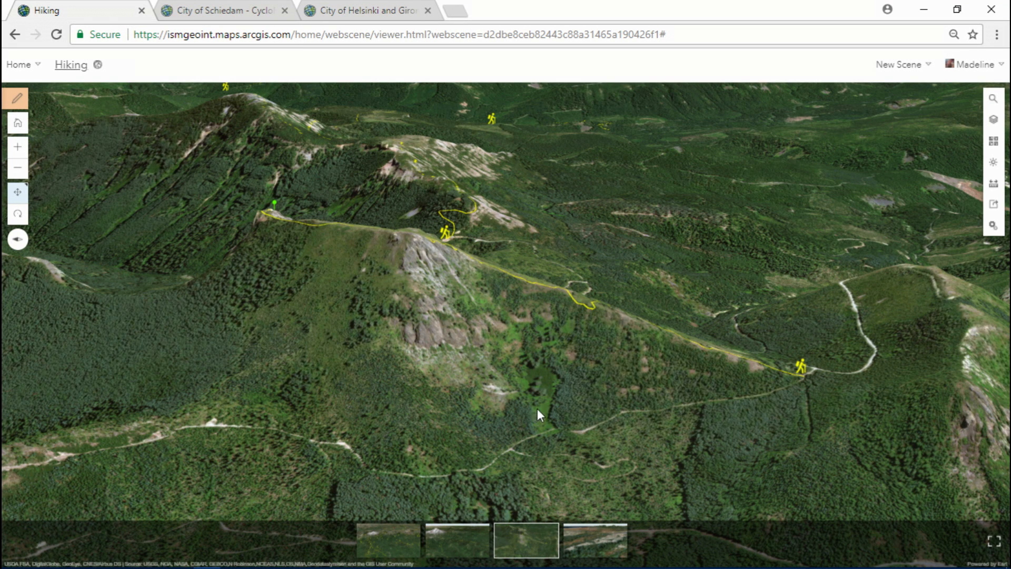
pyautogui.click(993, 183)
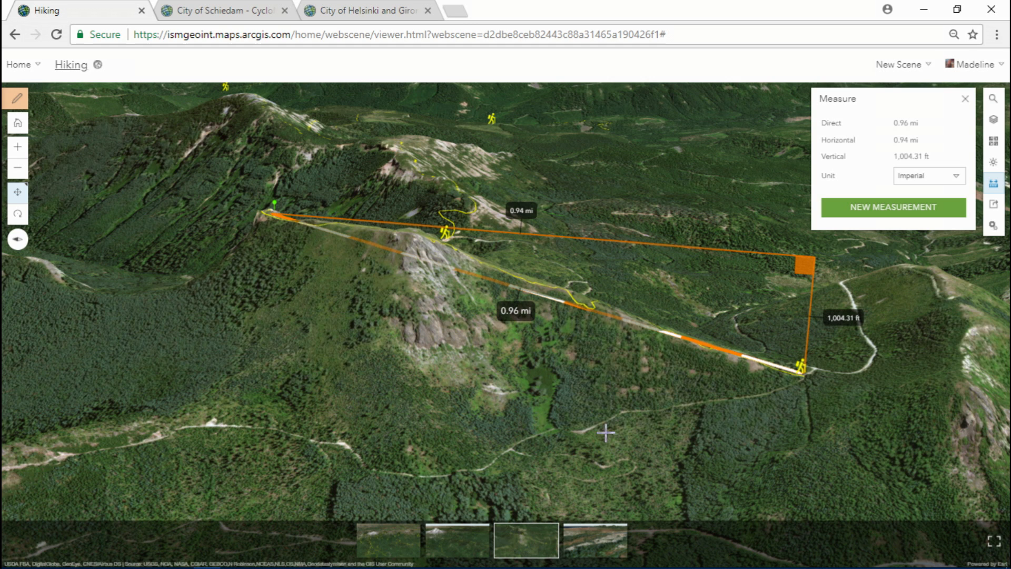
pyautogui.moveTo(842, 346)
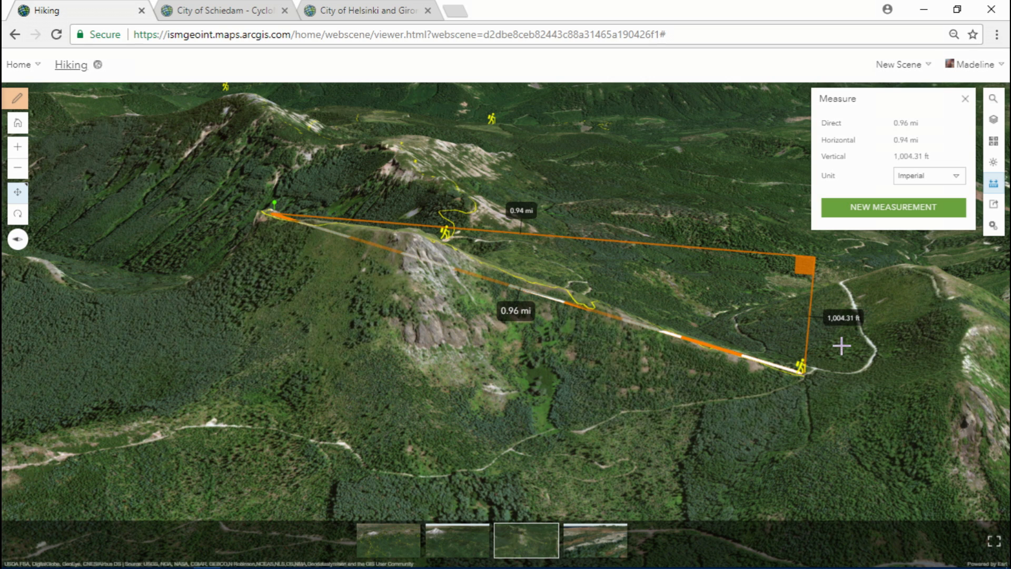
pyautogui.moveTo(281, 230)
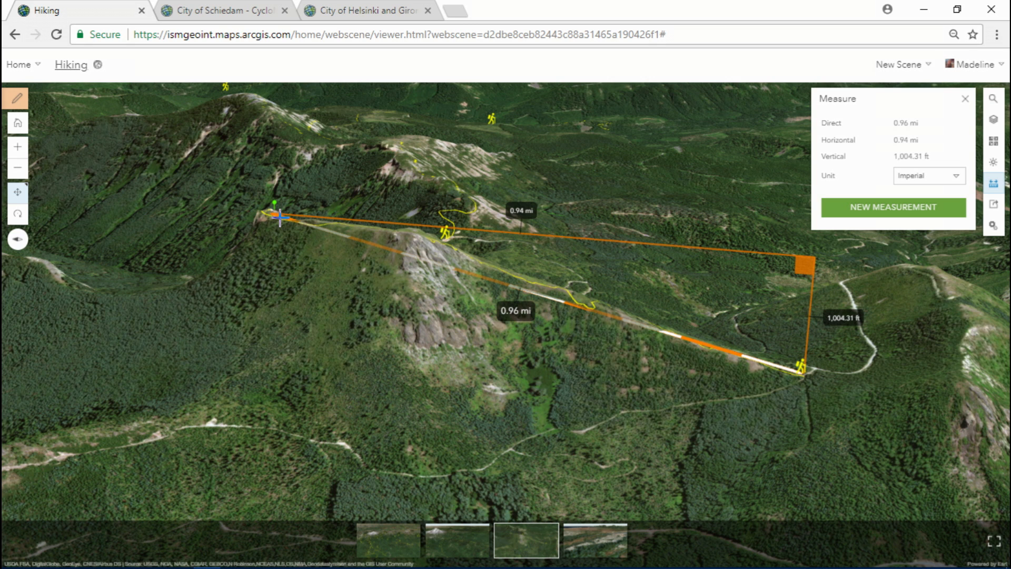
pyautogui.moveTo(597, 545)
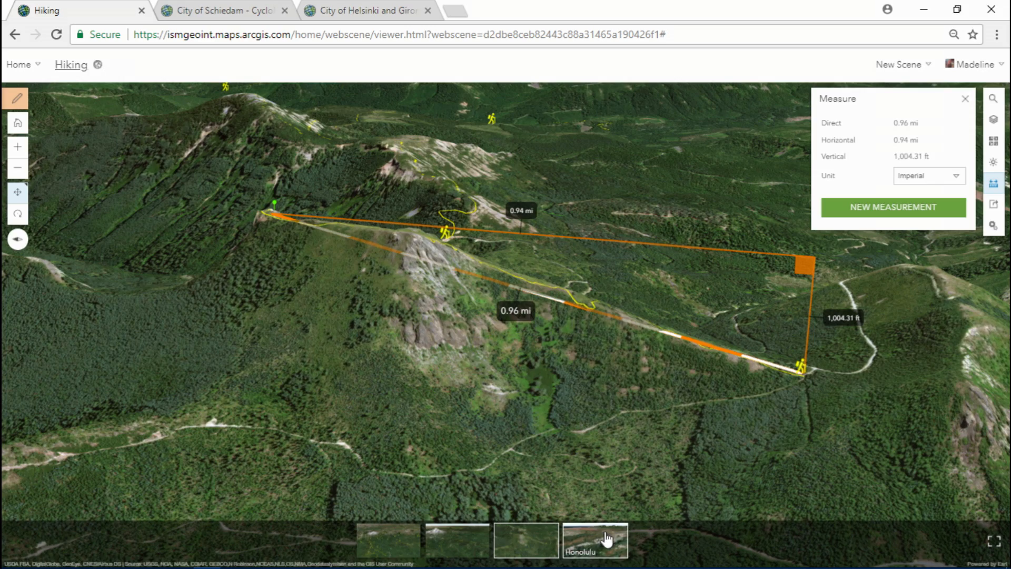
# - From the Honolulu slide, add the honolulu building models and Honolulu LIDAR Point Cloud layers via 'honolulu epc' search
pyautogui.click(598, 540)
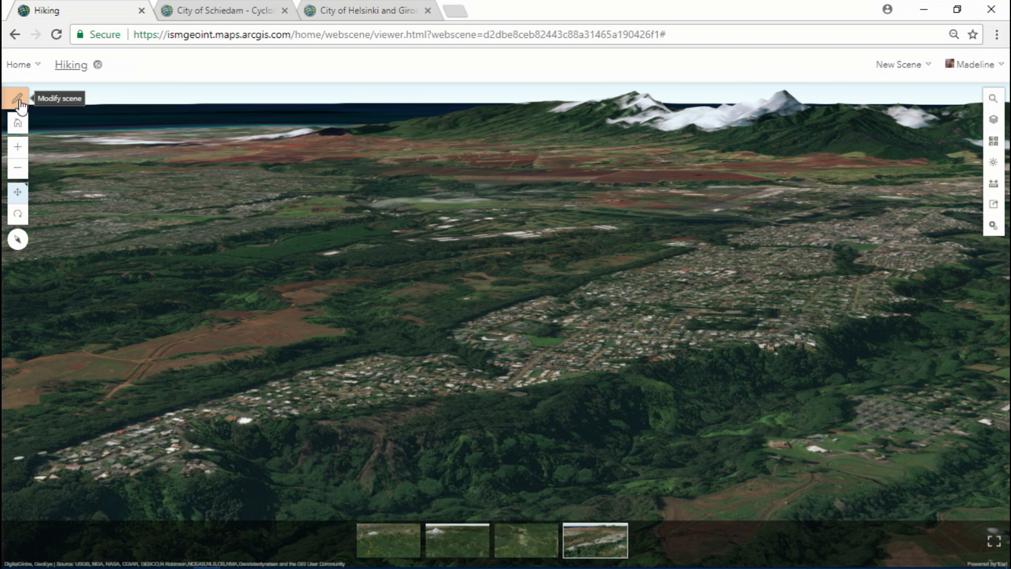
pyautogui.click(16, 95)
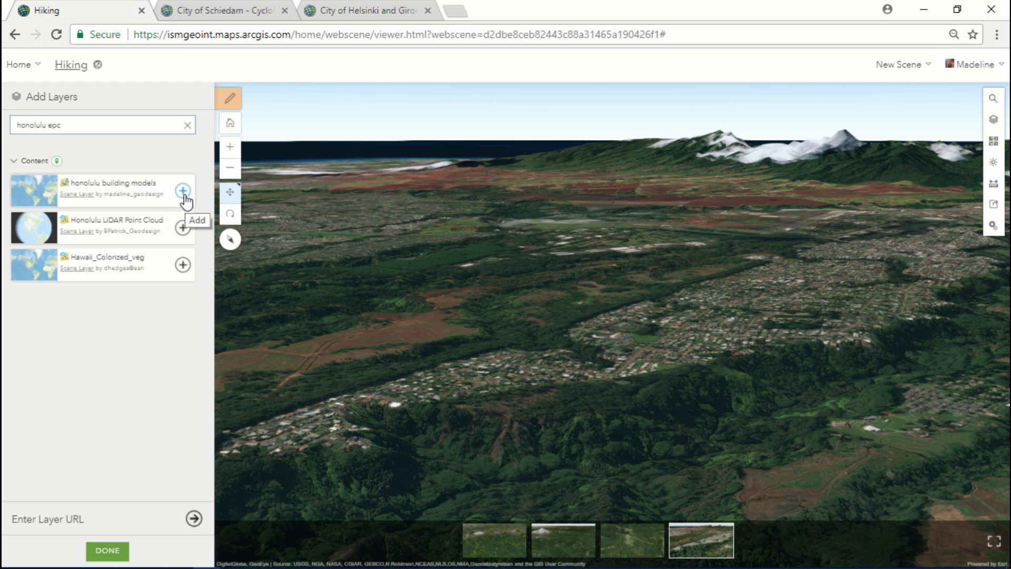
pyautogui.click(183, 191)
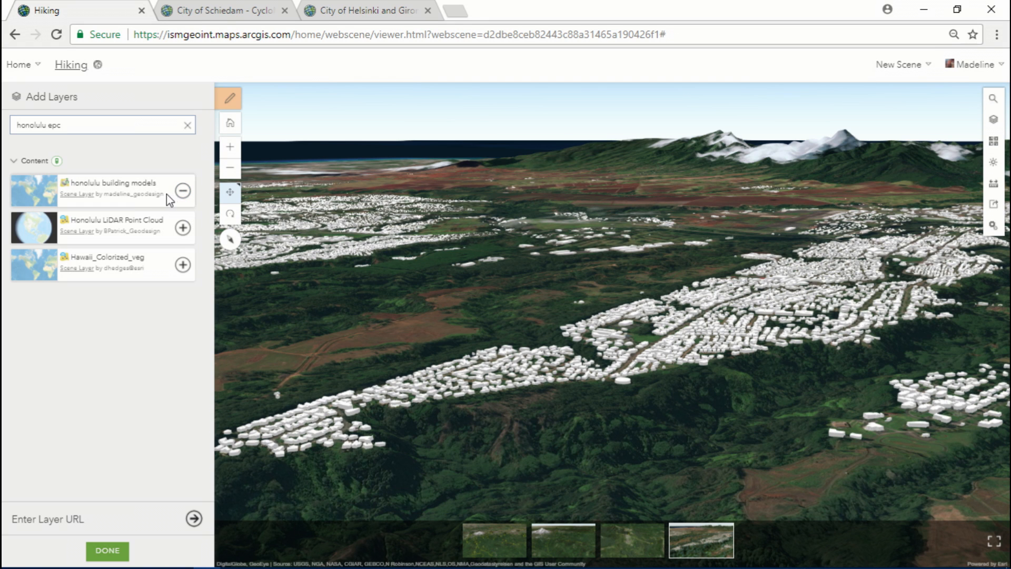
pyautogui.click(183, 227)
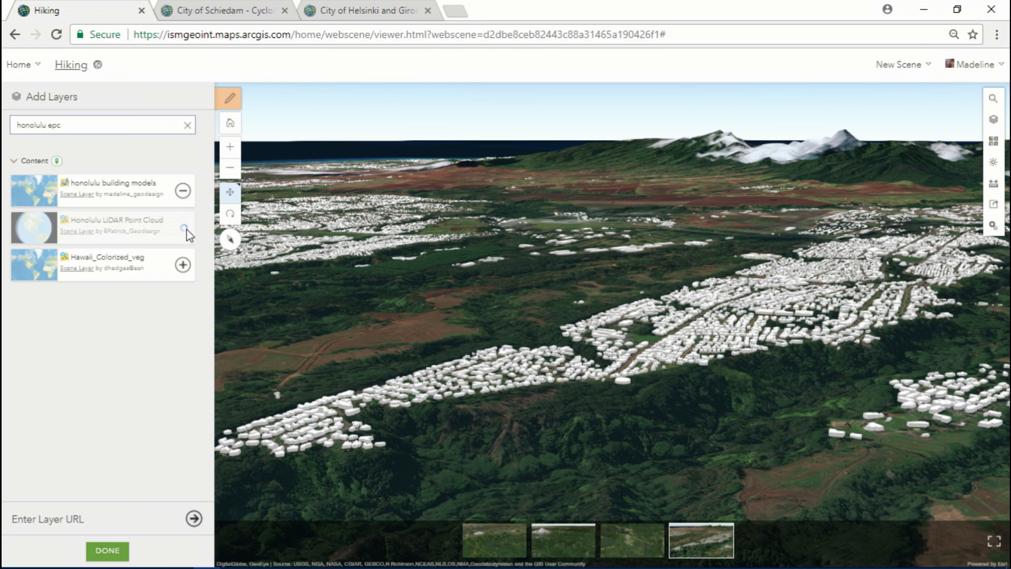
pyautogui.click(182, 227)
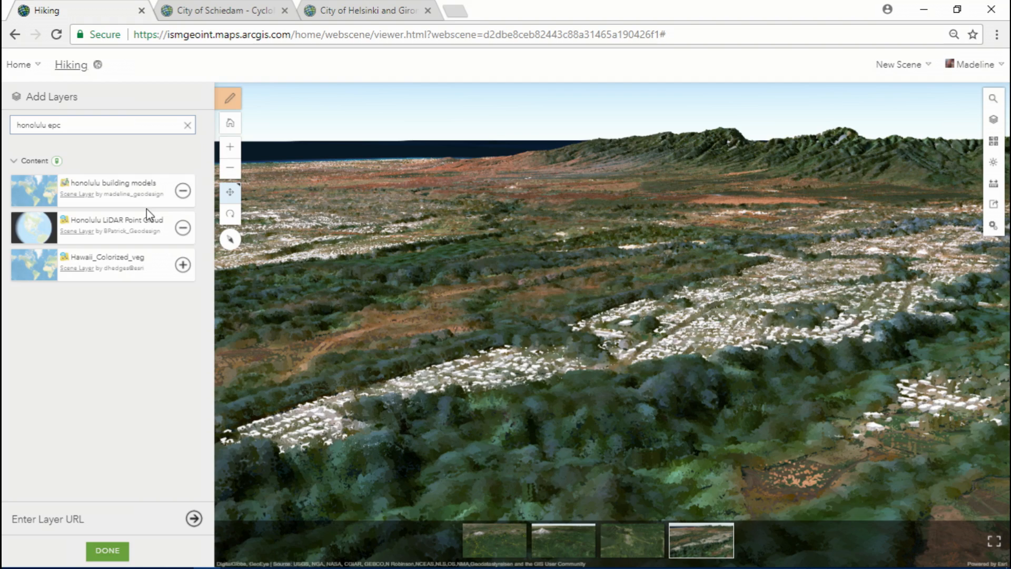
# - Finish adding layers, orbit over the Honolulu point cloud, then switch to the City of Schiedam - CycloMedia scene
pyautogui.click(108, 552)
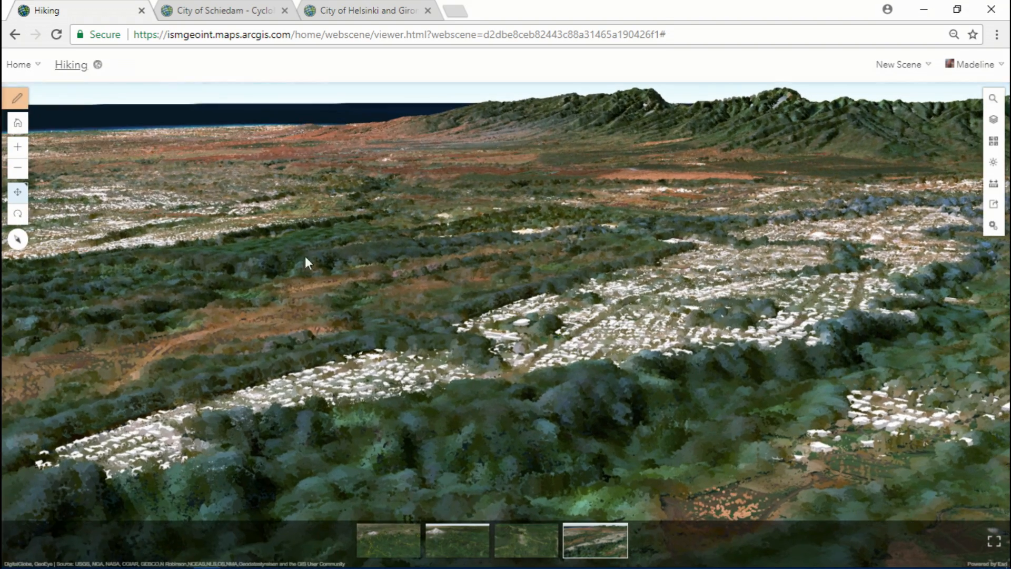
pyautogui.moveTo(306, 262); pyautogui.dragTo(453, 405)
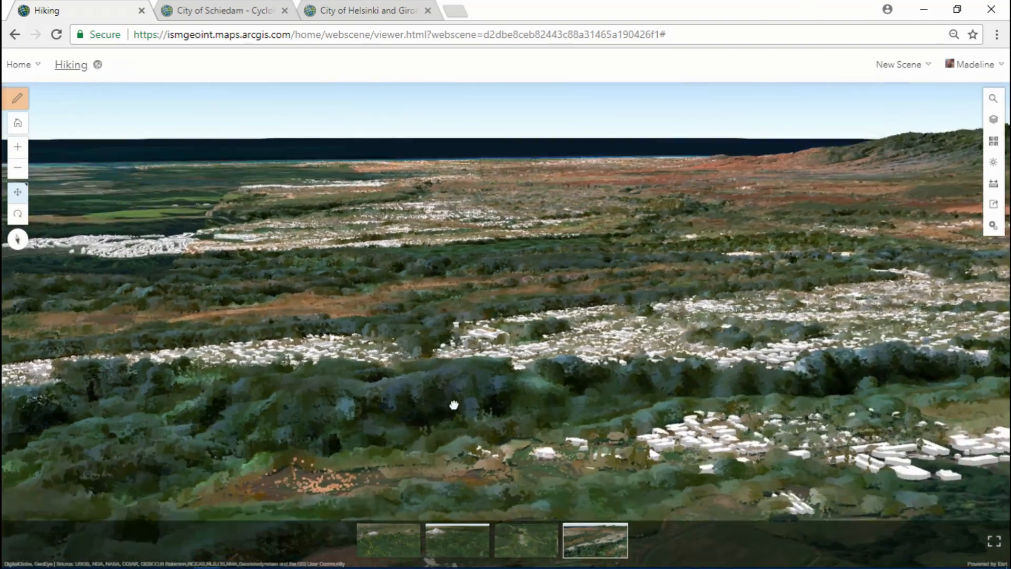
pyautogui.moveTo(453, 405); pyautogui.dragTo(400, 403)
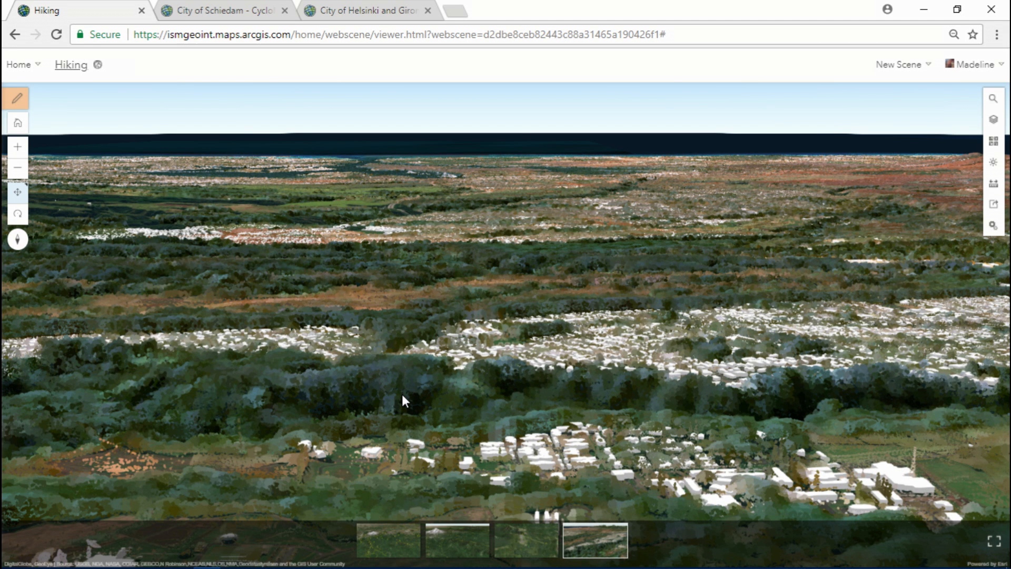
pyautogui.click(222, 11)
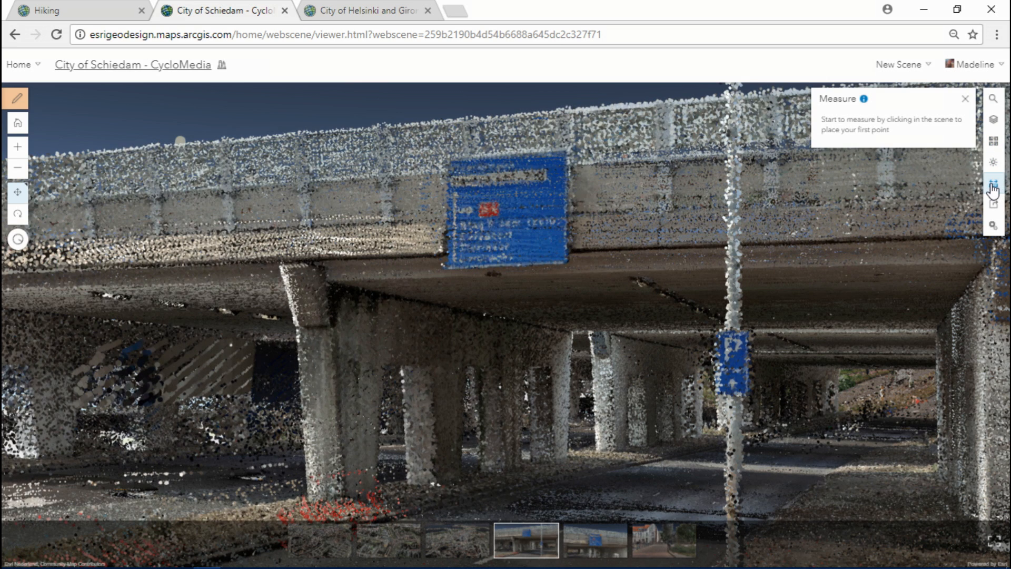
# - Measure a 2.96 m direct distance on the Schiedam overpass and colour the point cloud by elevation
pyautogui.click(454, 162)
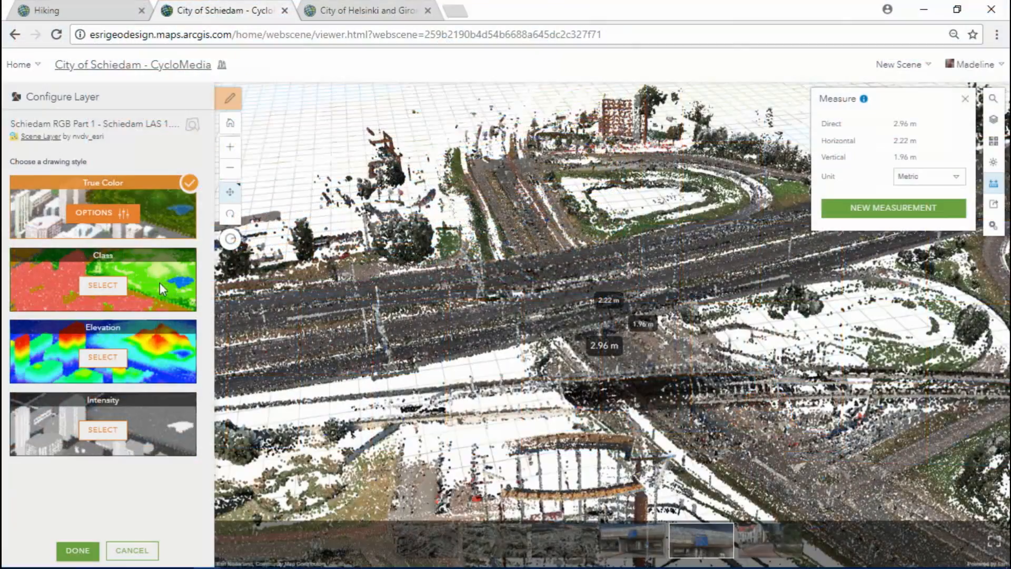
pyautogui.click(103, 357)
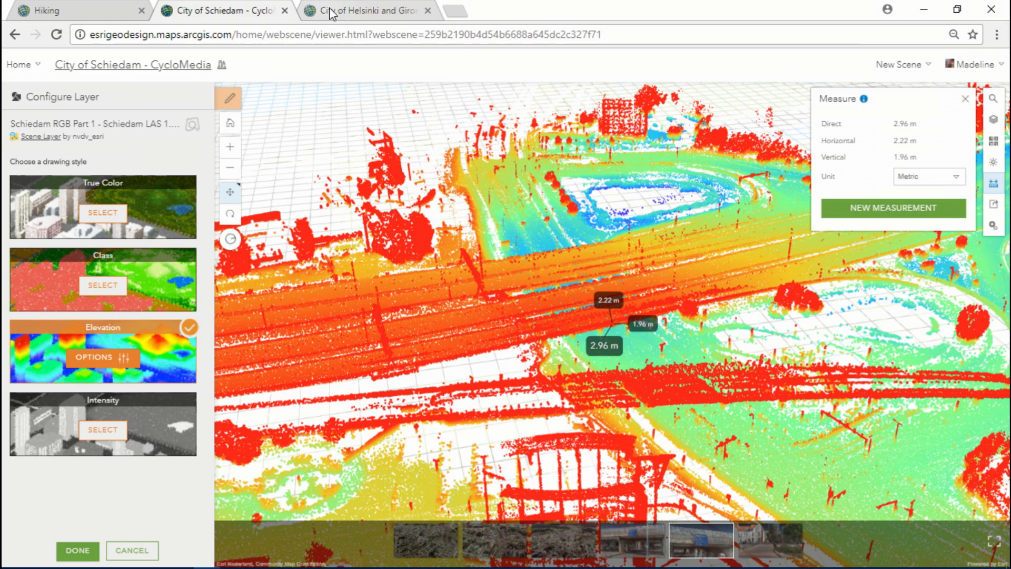
# - In the Helsinki and Girona scene, shift the Counts & Amounts construction-year colour range for buildings
pyautogui.click(362, 9)
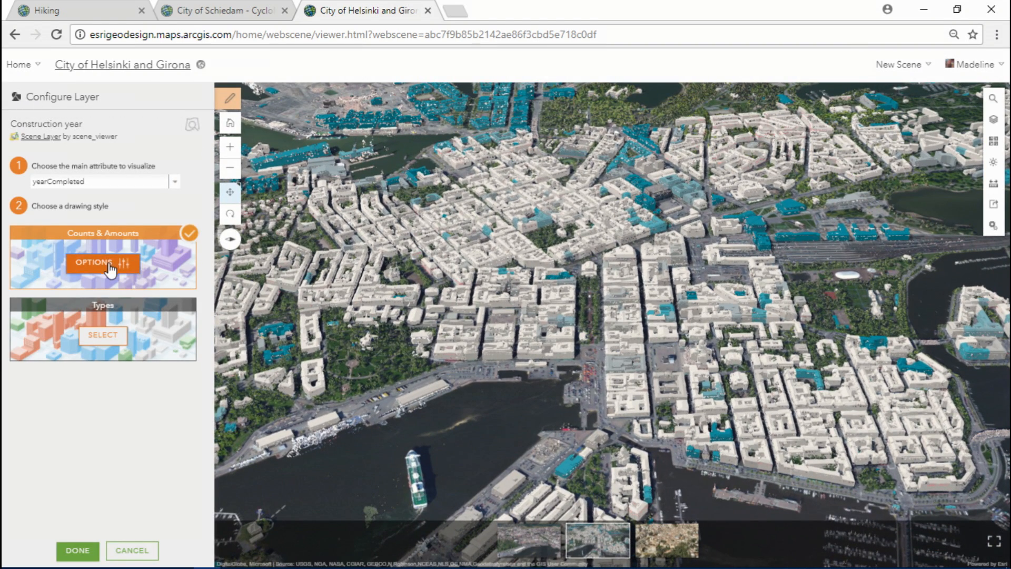
pyautogui.click(103, 262)
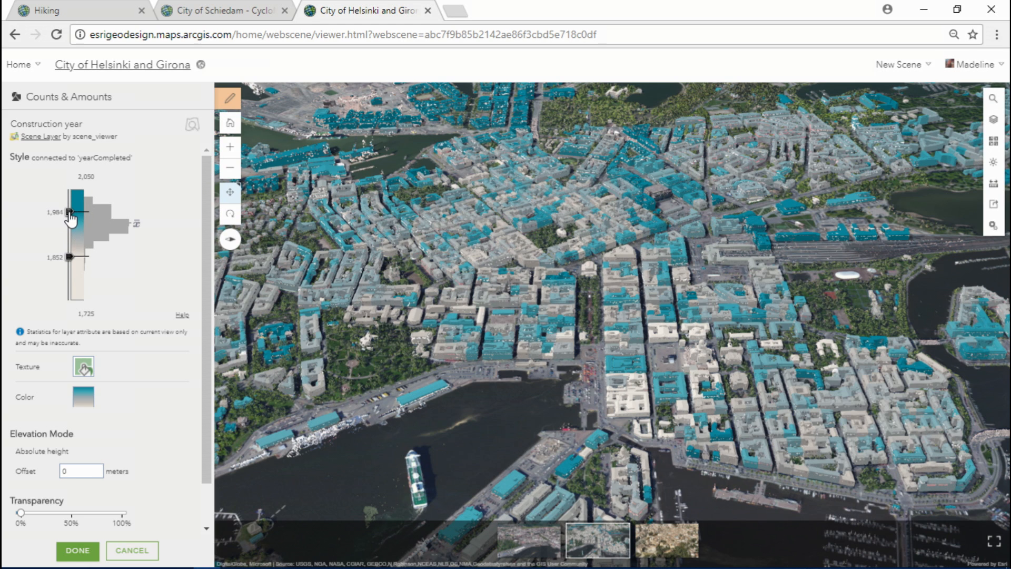
pyautogui.moveTo(75, 212); pyautogui.dragTo(74, 214)
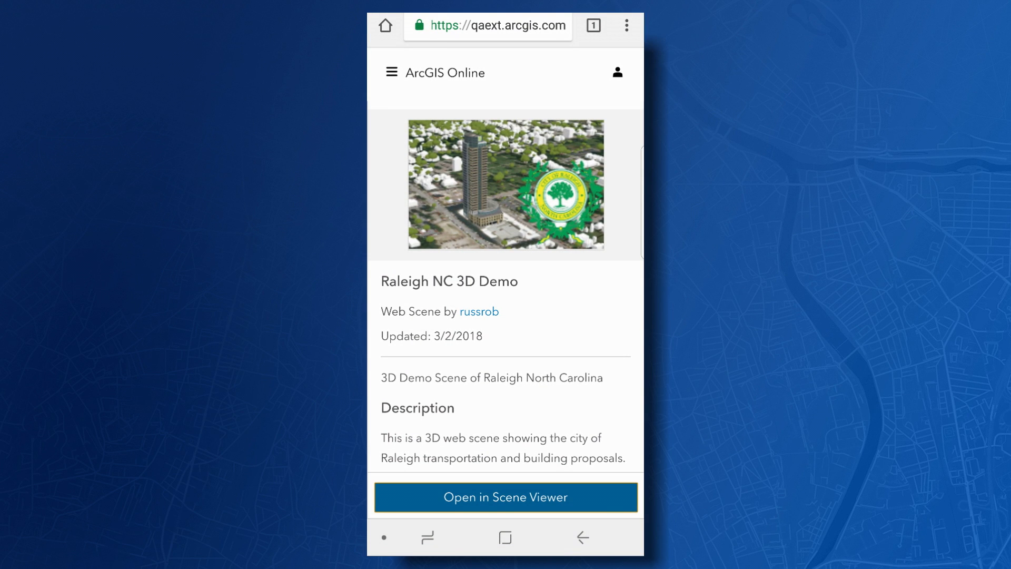
# - Open the Raleigh NC 3D Demo scene and check the JG Skyscraper's popup for name and construction start date
pyautogui.click(506, 497)
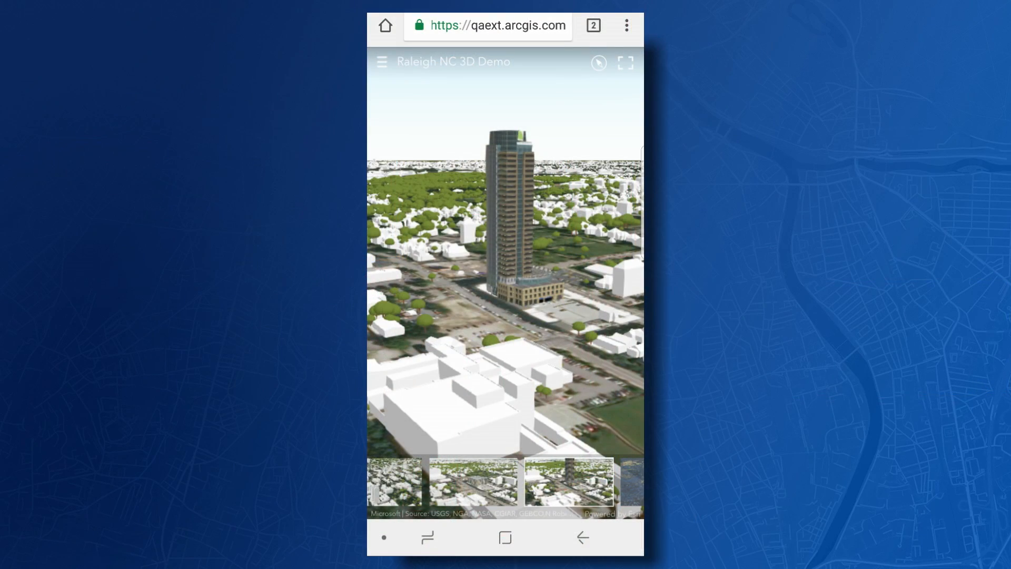
pyautogui.click(513, 225)
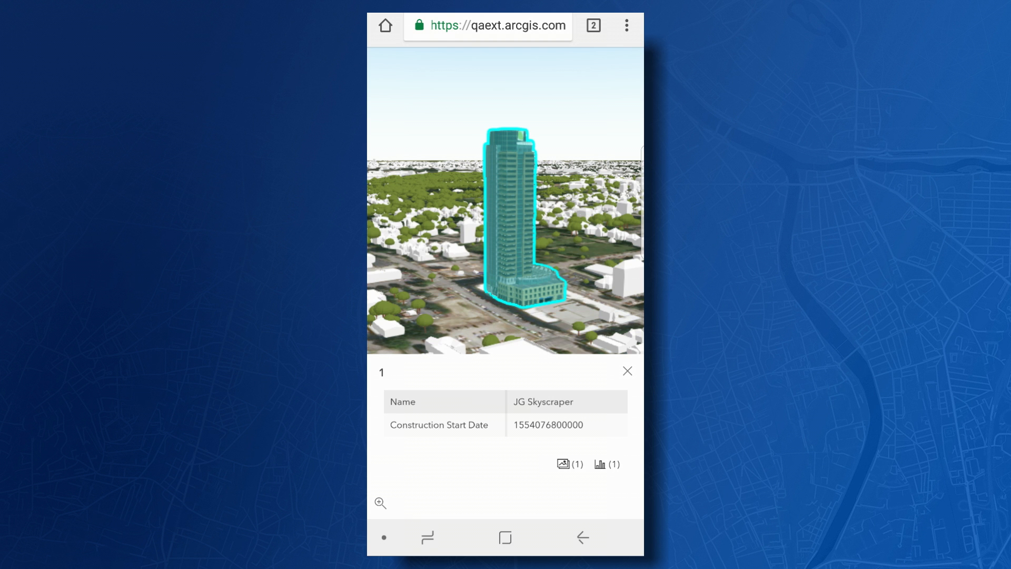
pyautogui.click(627, 371)
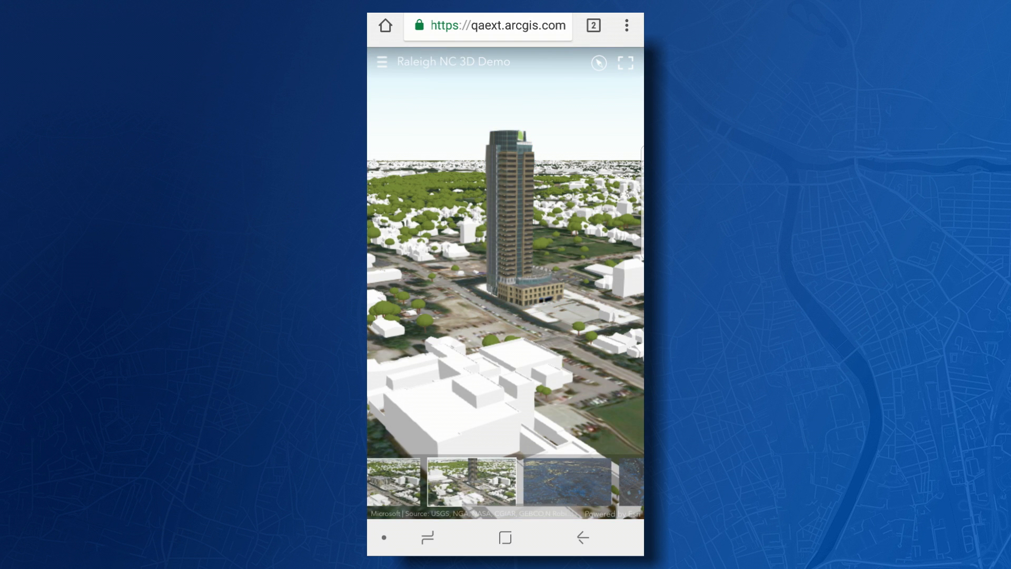